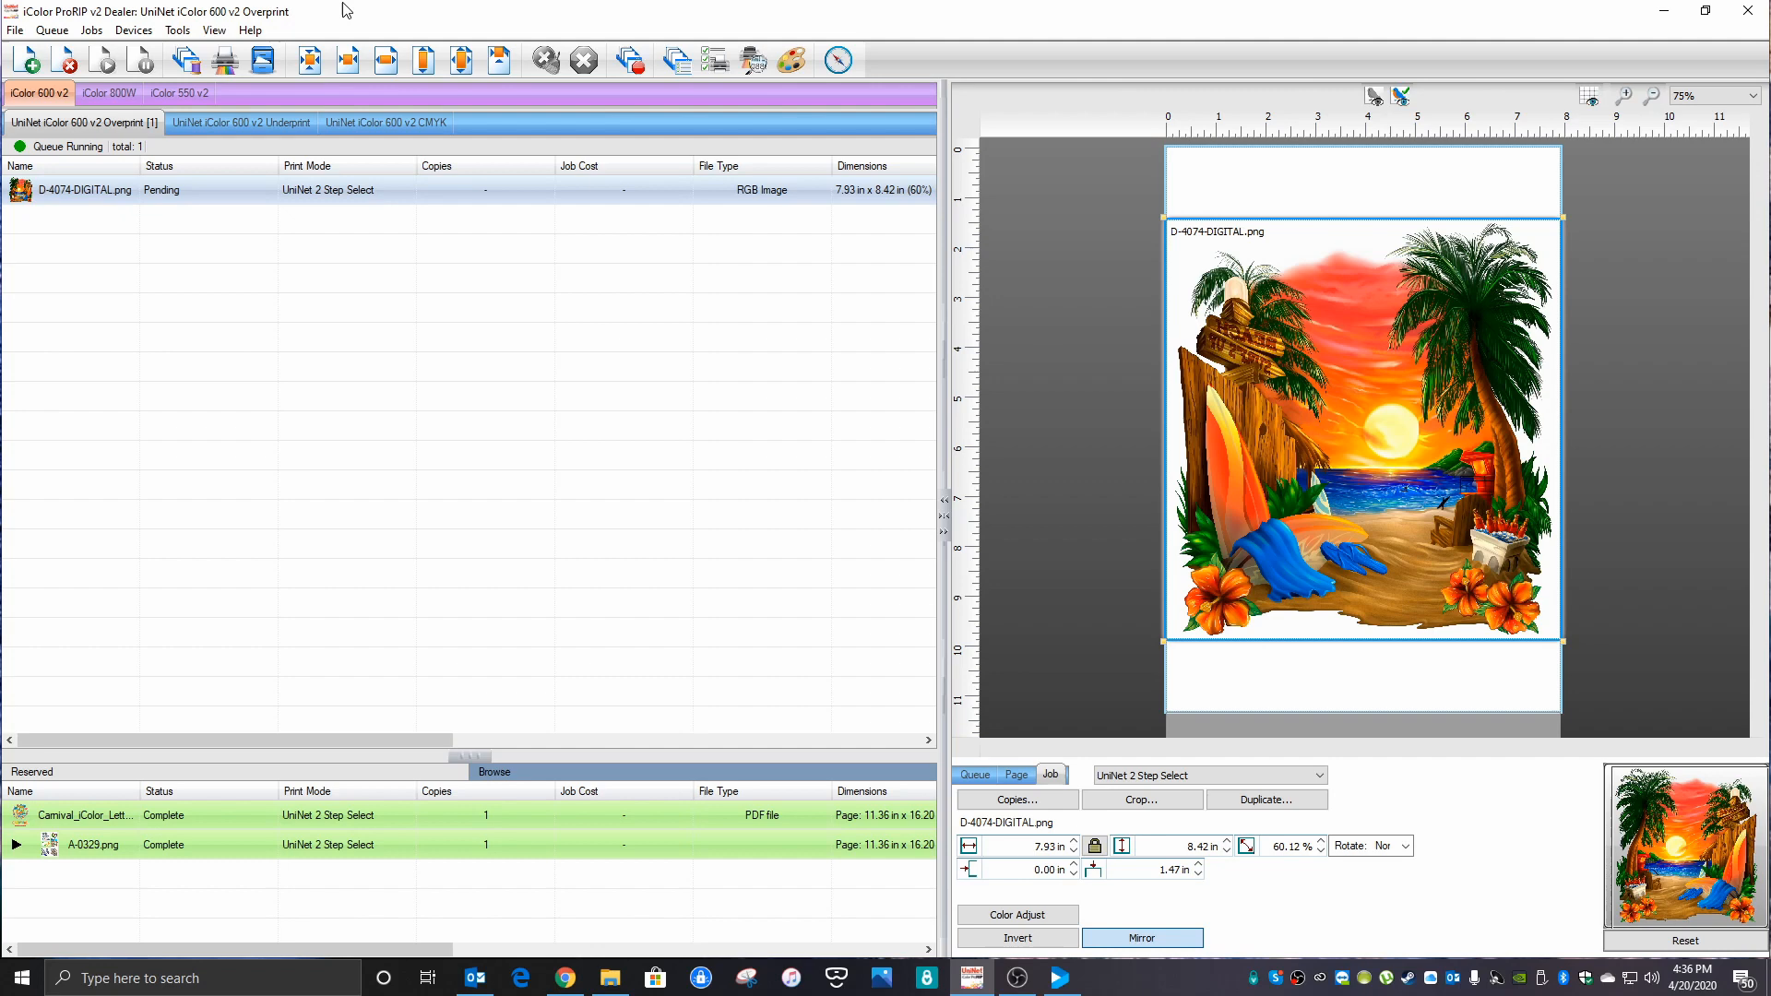
mouse_move(380, 246)
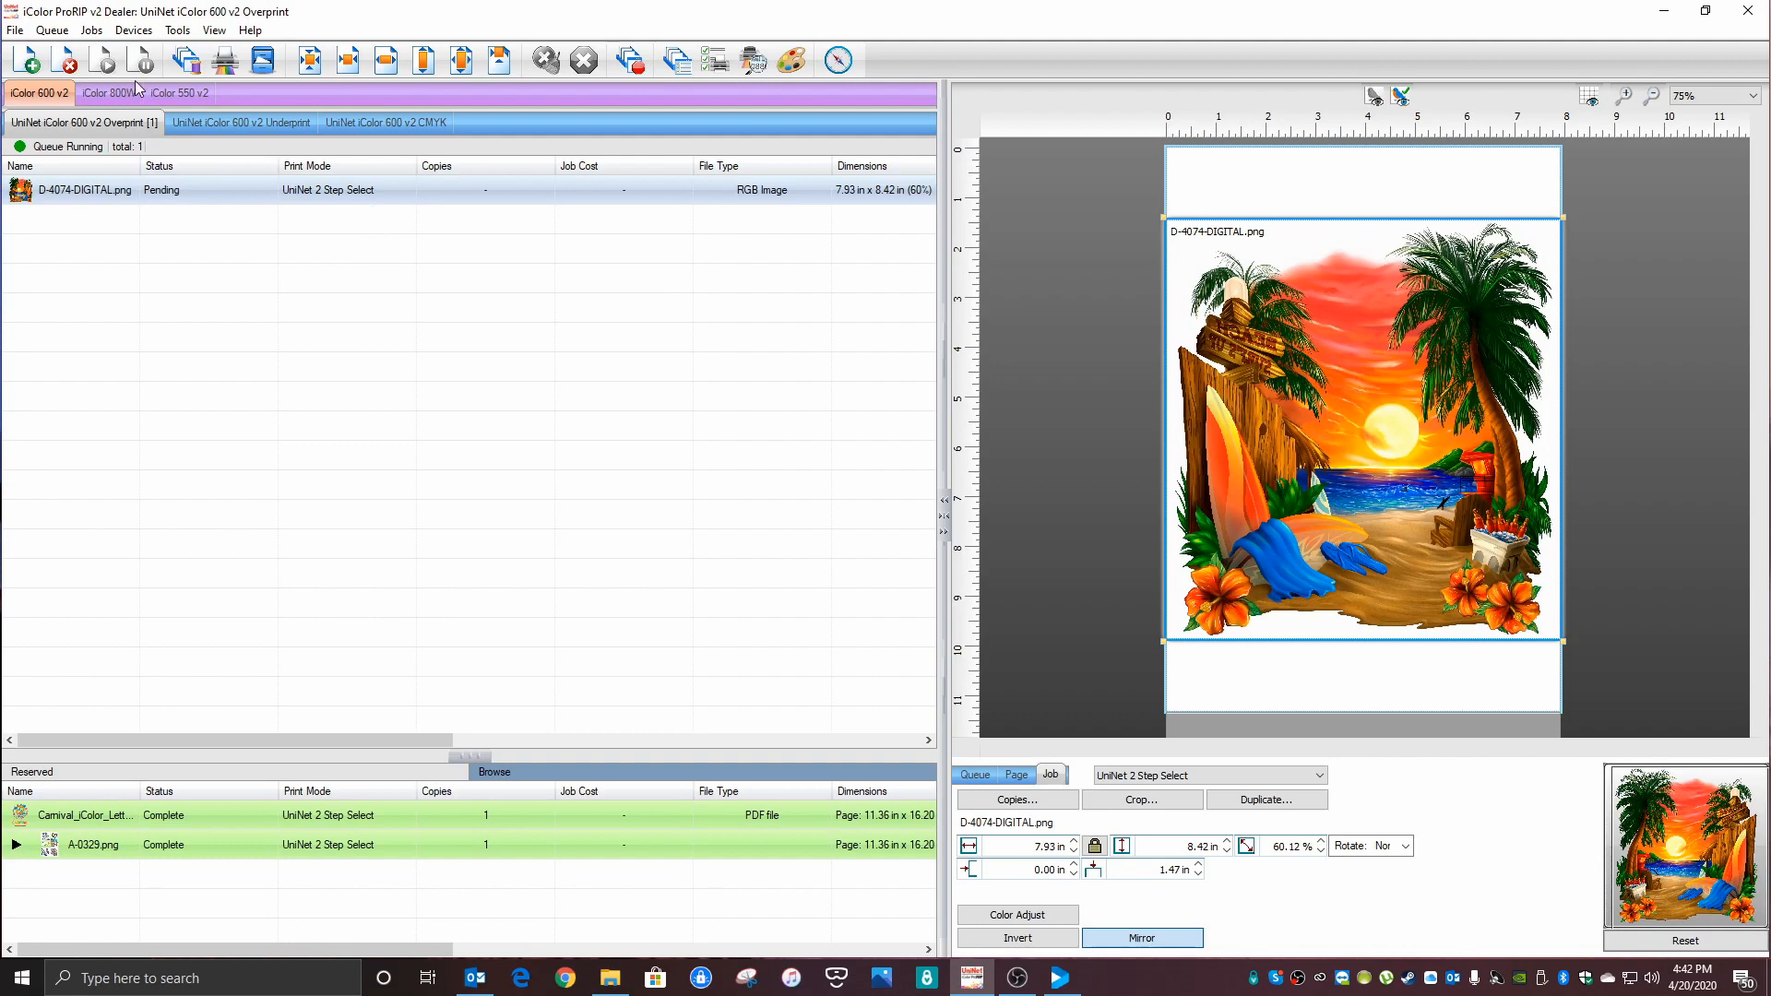
Step: Launch the Distressed effect editor for the job from the Jobs operations list
click(91, 30)
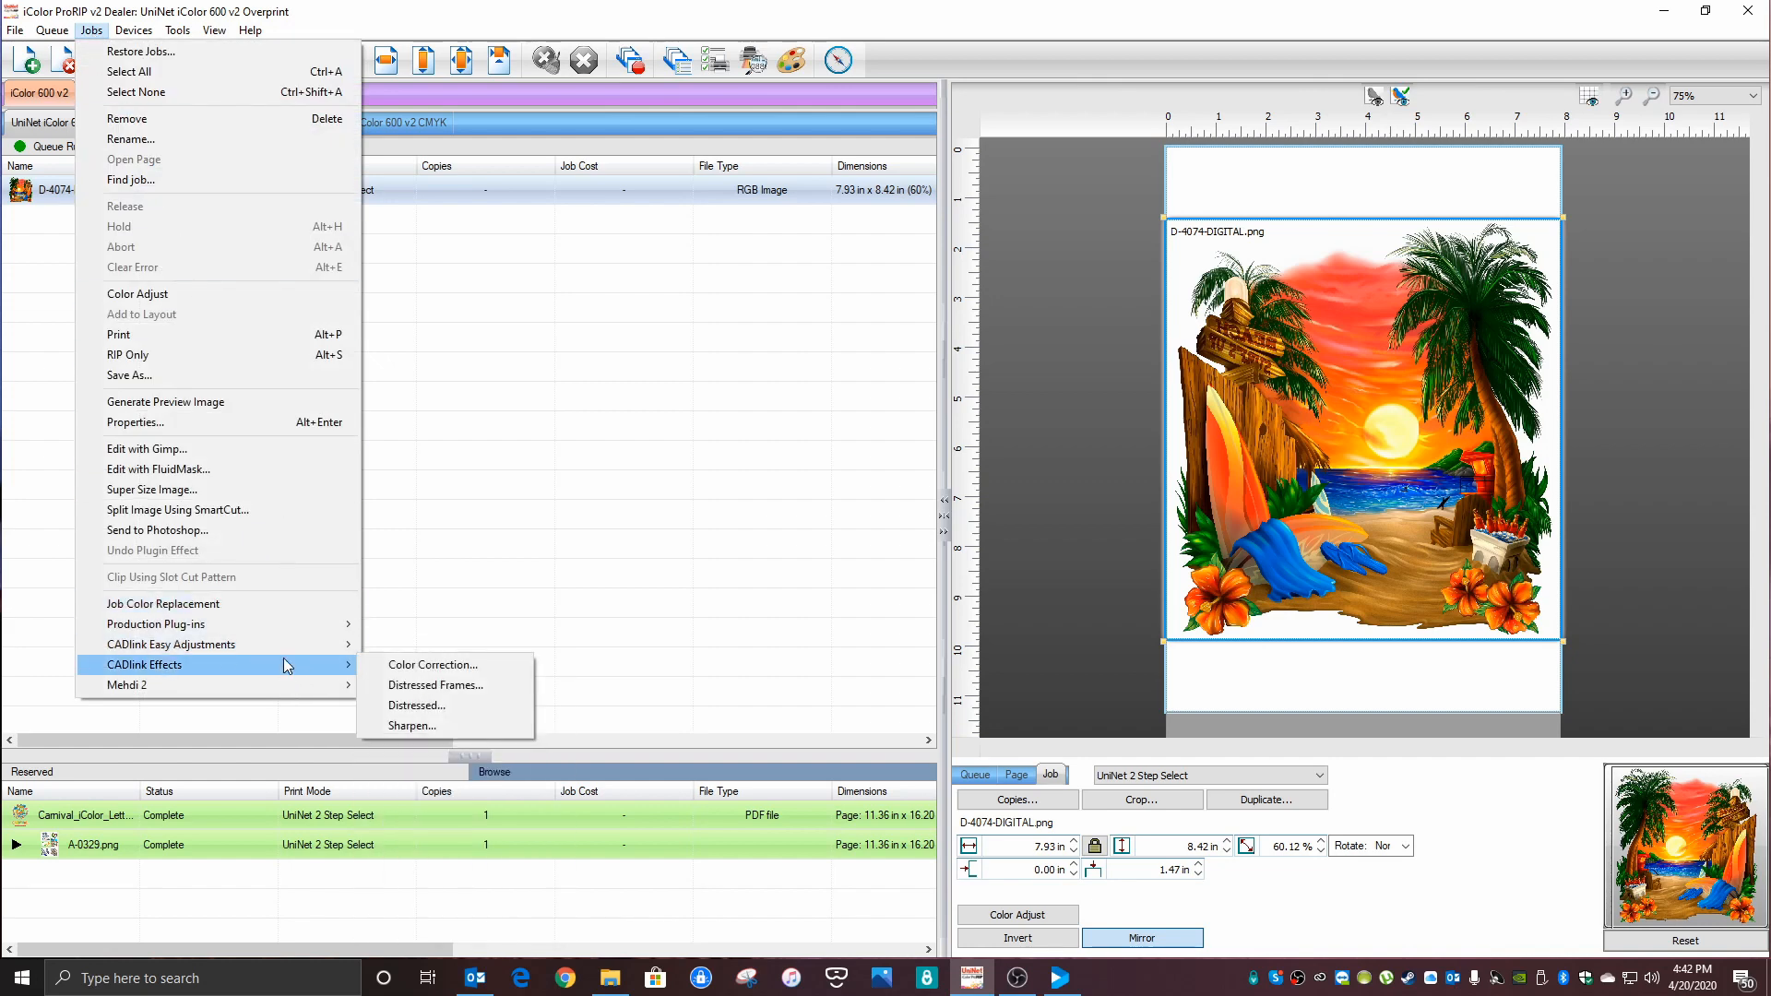
click(415, 705)
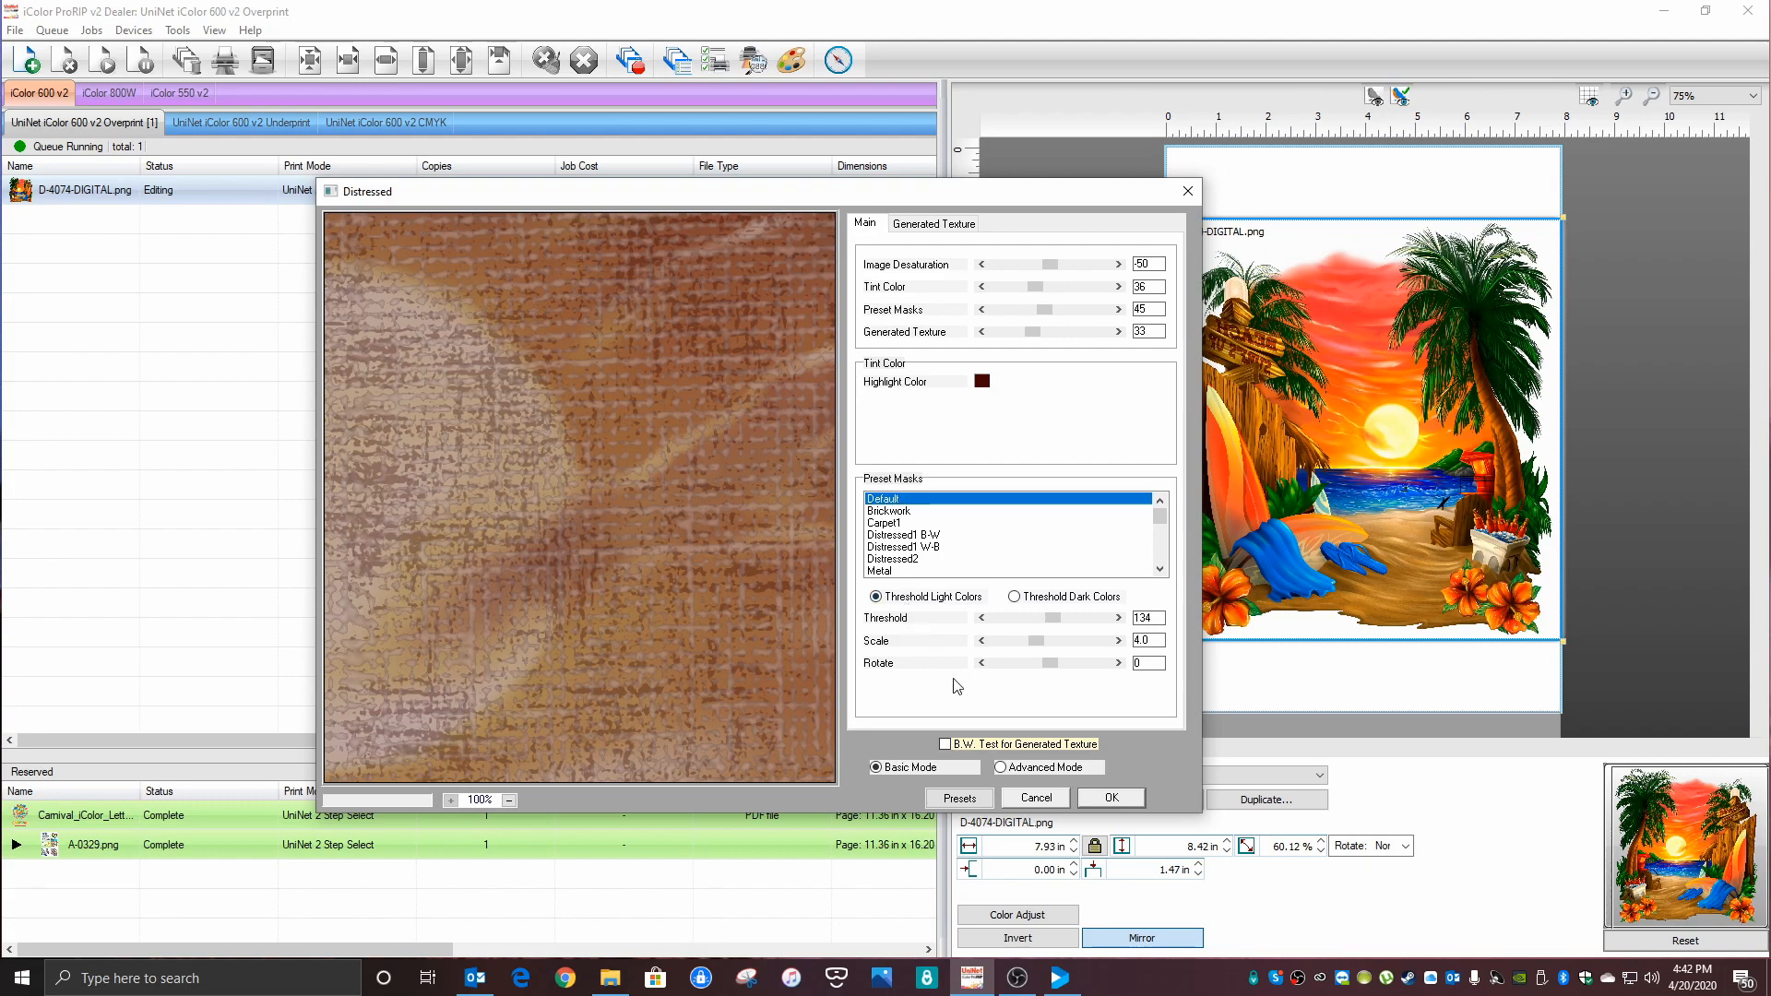
Step: Set Image Desaturation, Tint Color and Preset Masks to 0, Generated Texture to 100, Highlight Color black
click(957, 799)
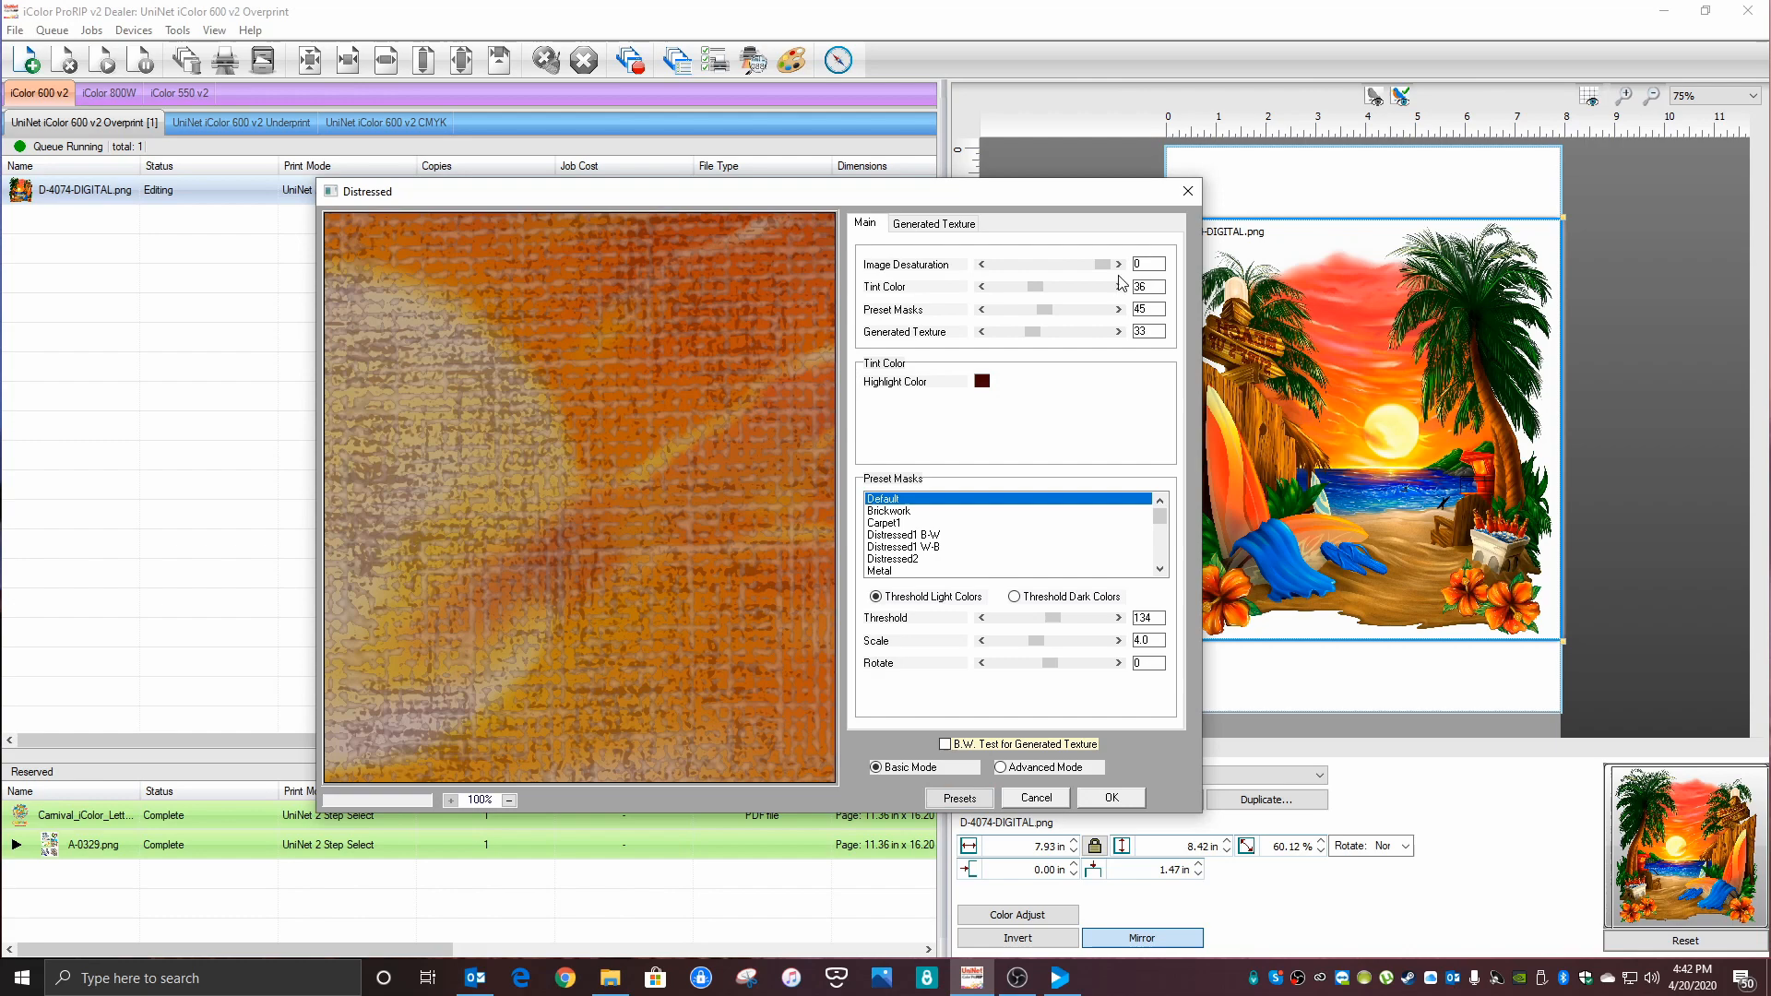
click(996, 286)
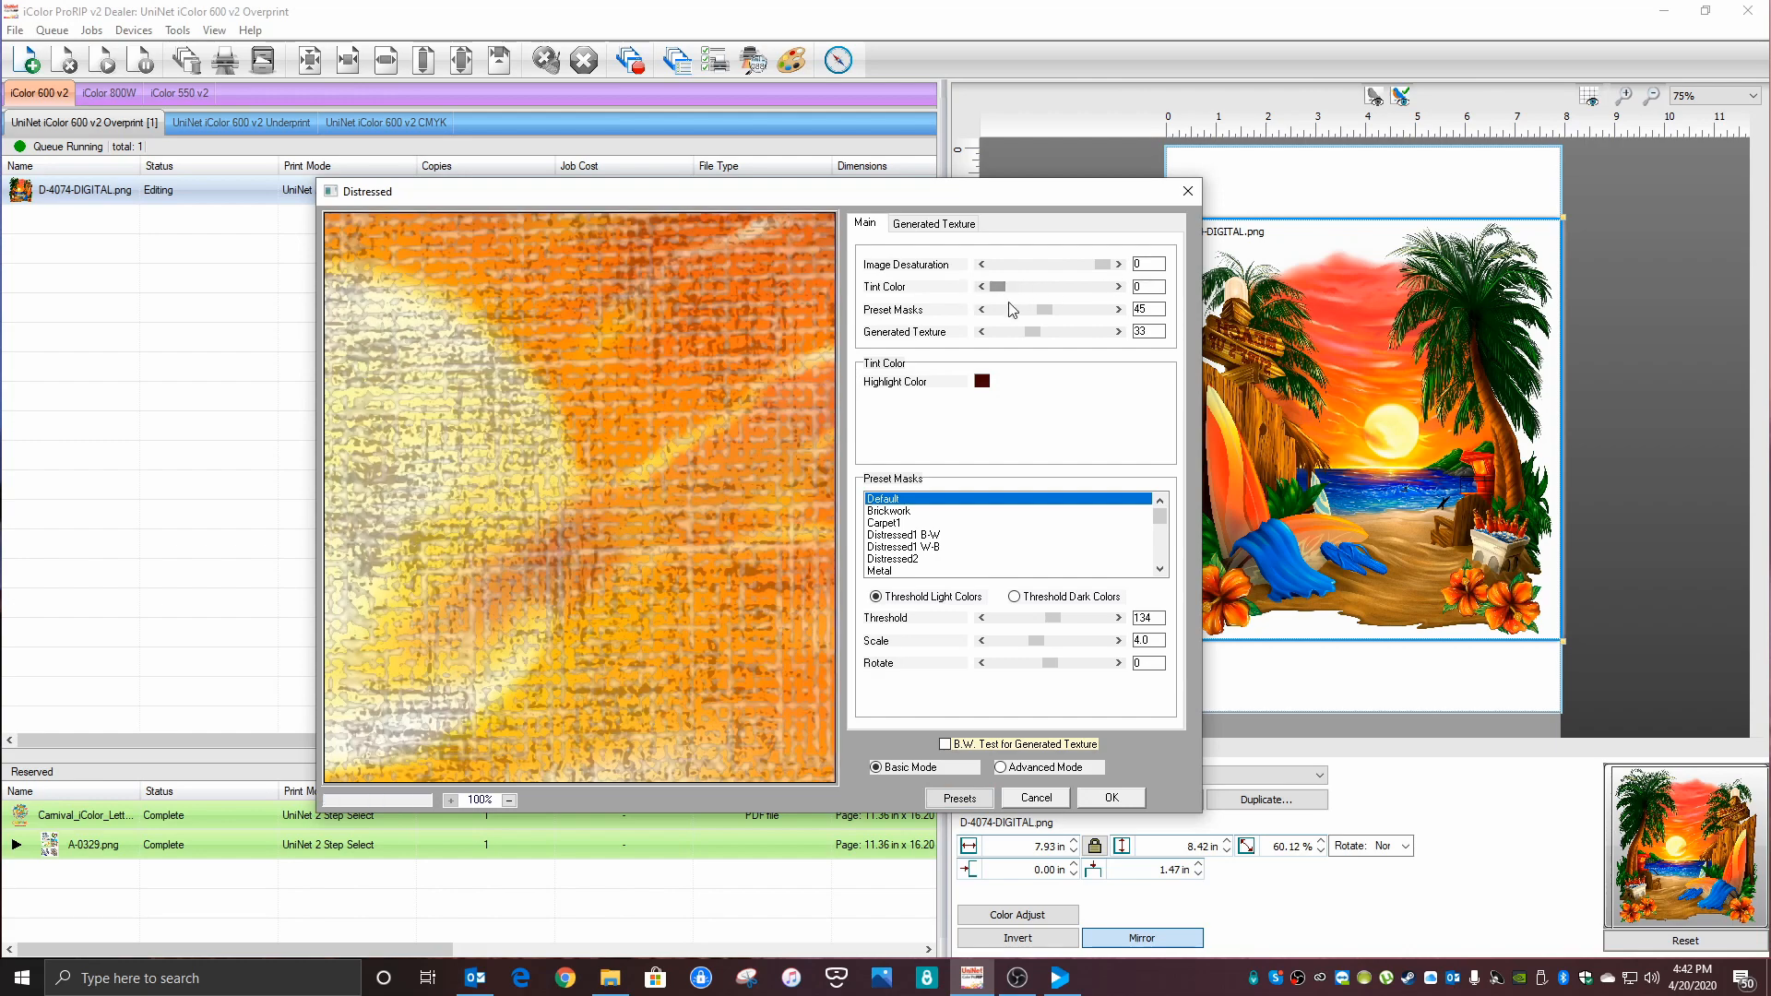
click(982, 309)
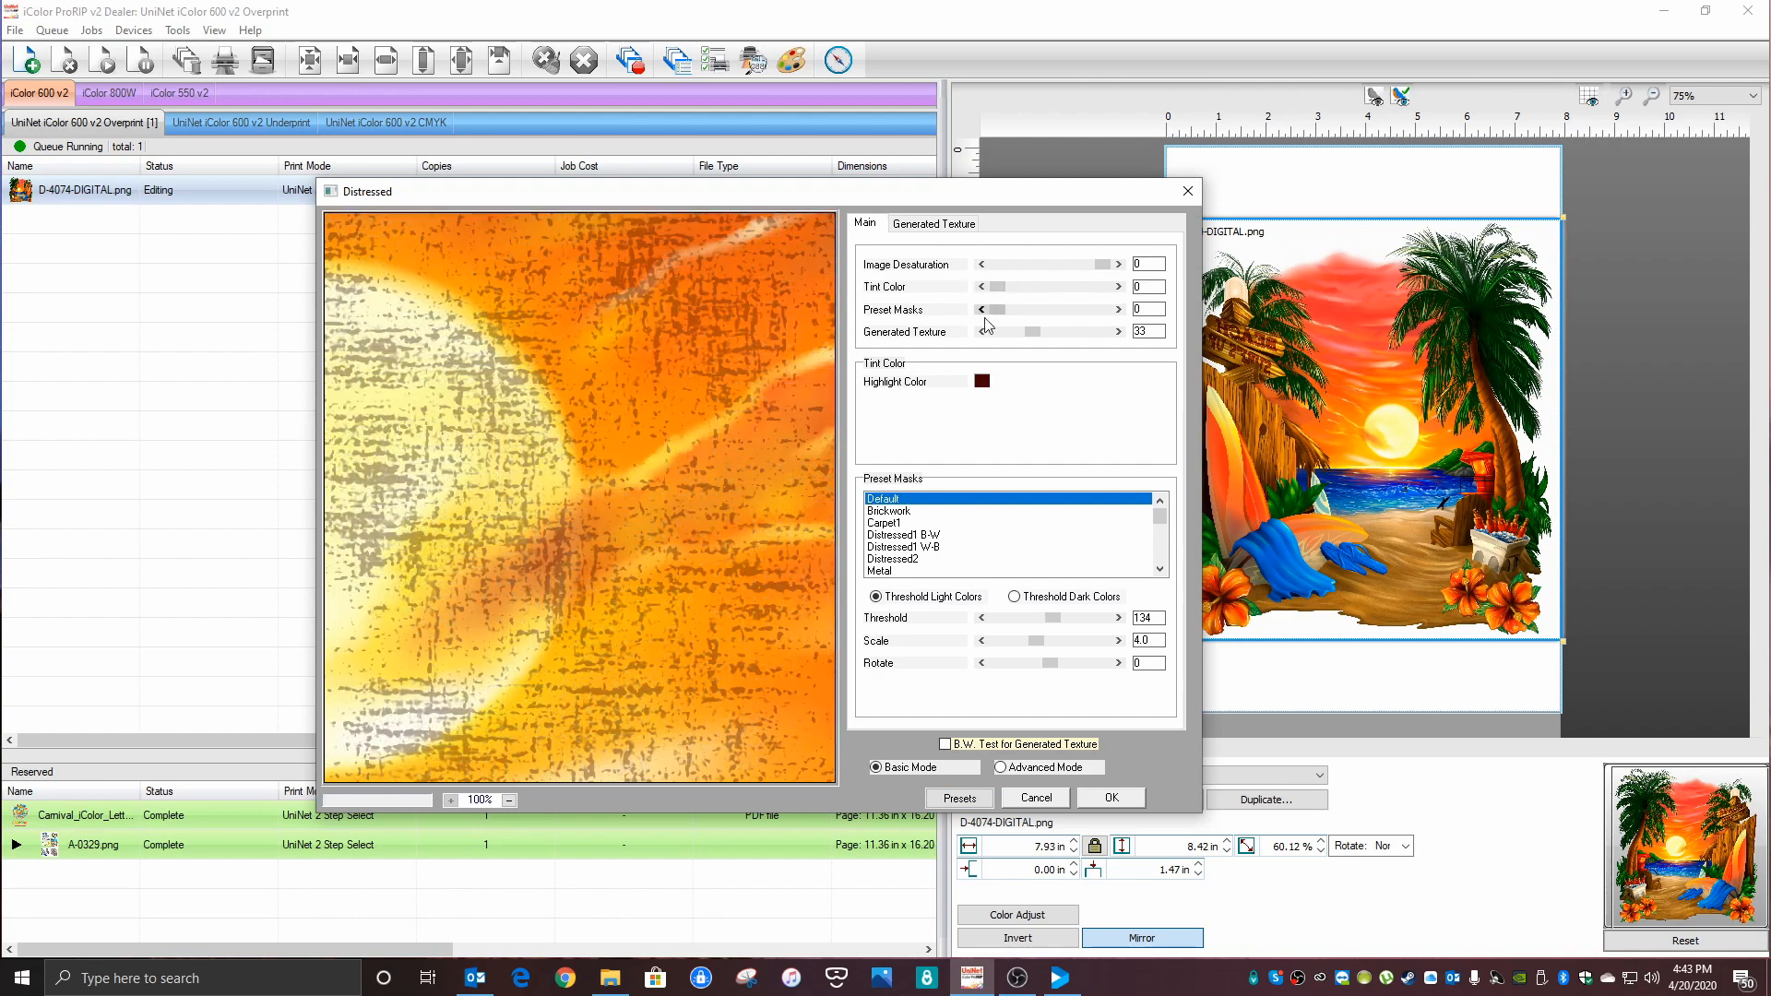
click(1118, 331)
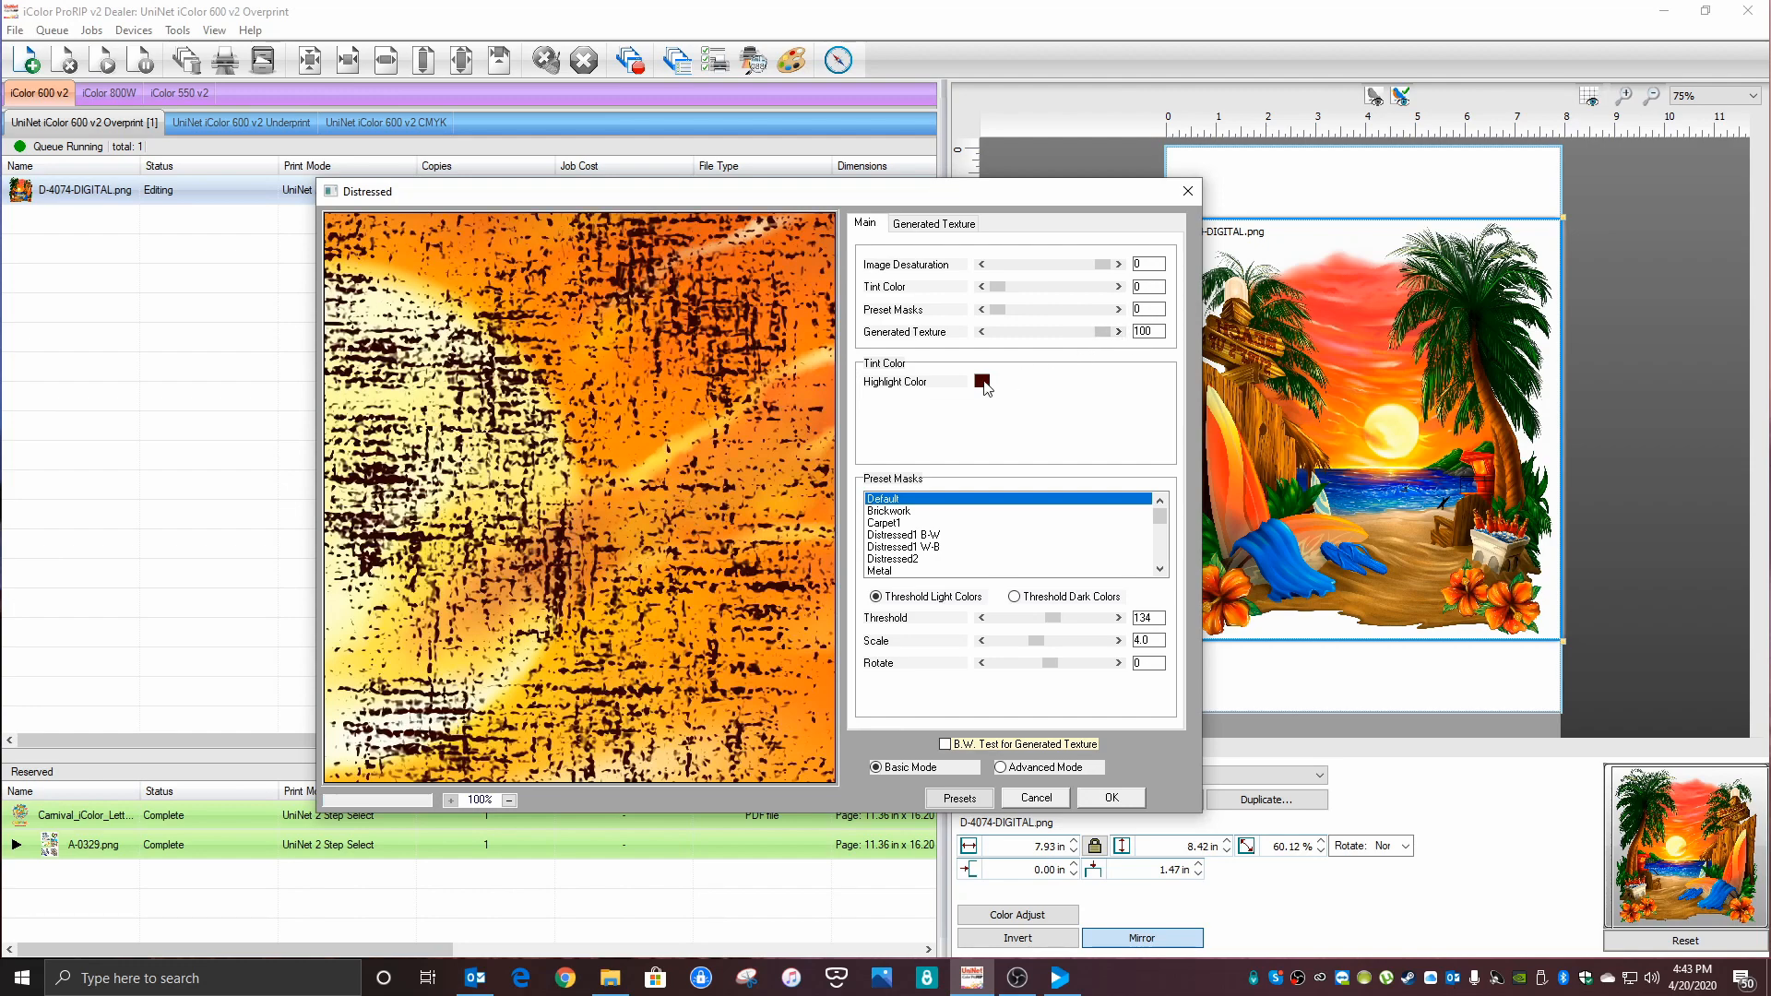
click(980, 383)
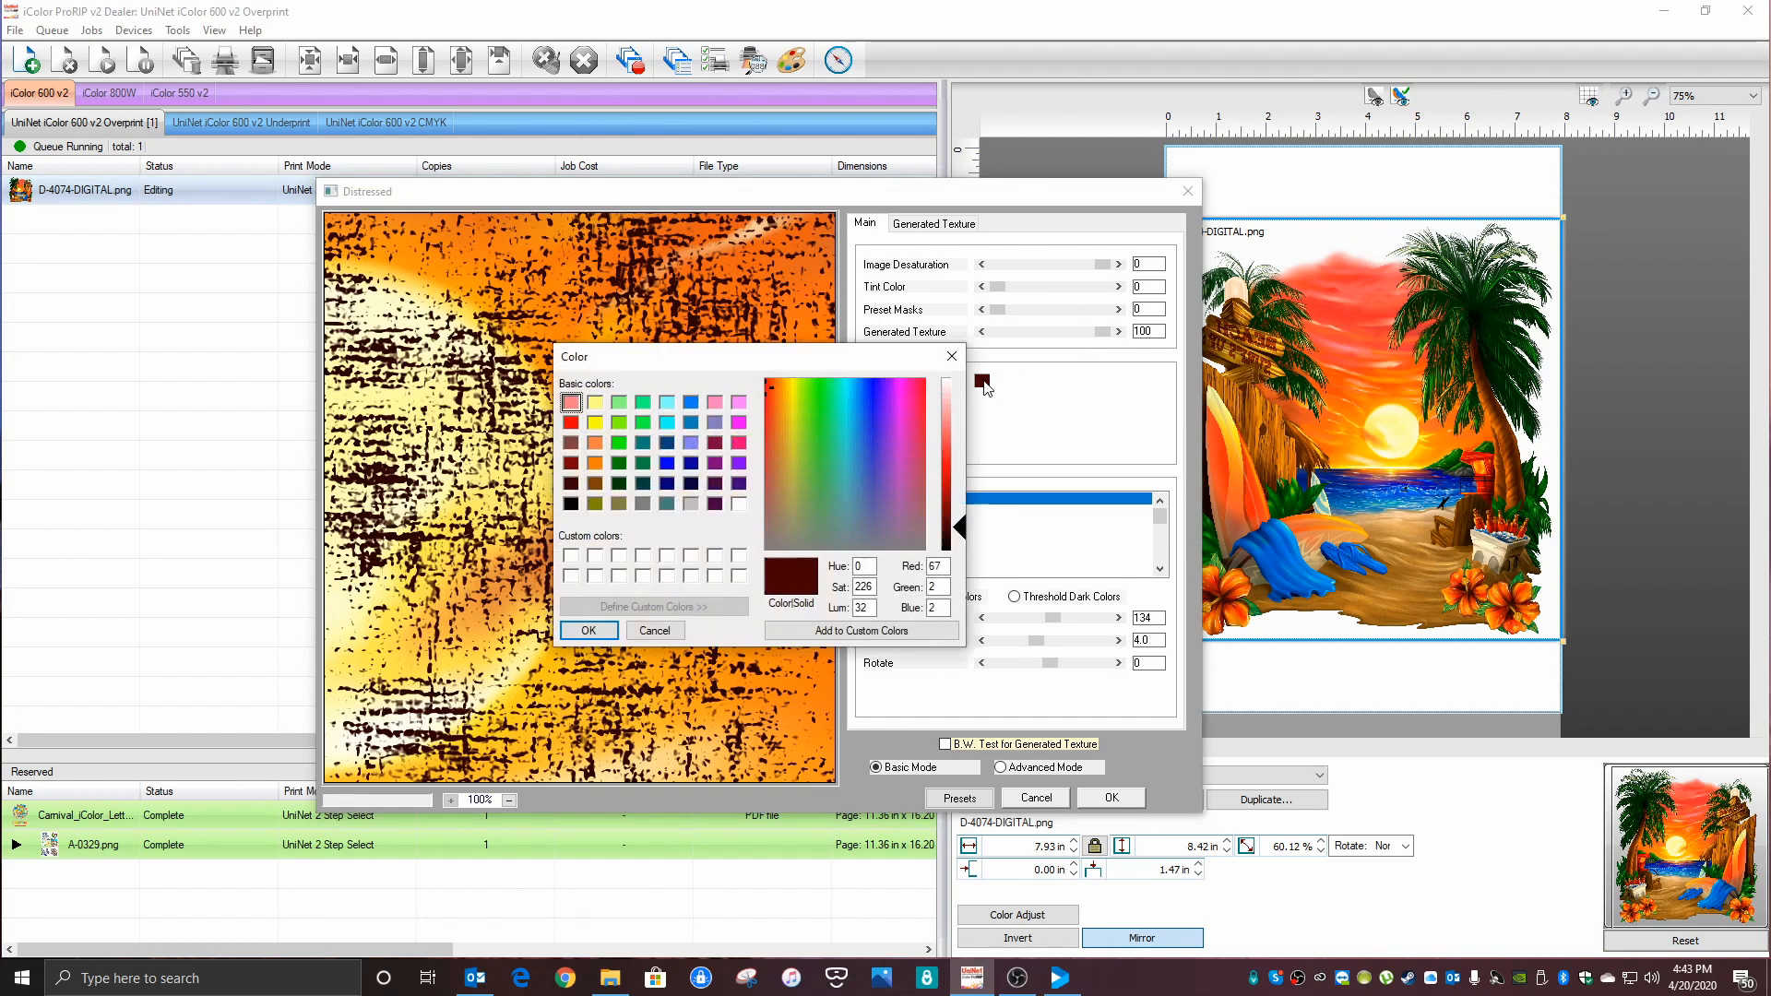
click(589, 631)
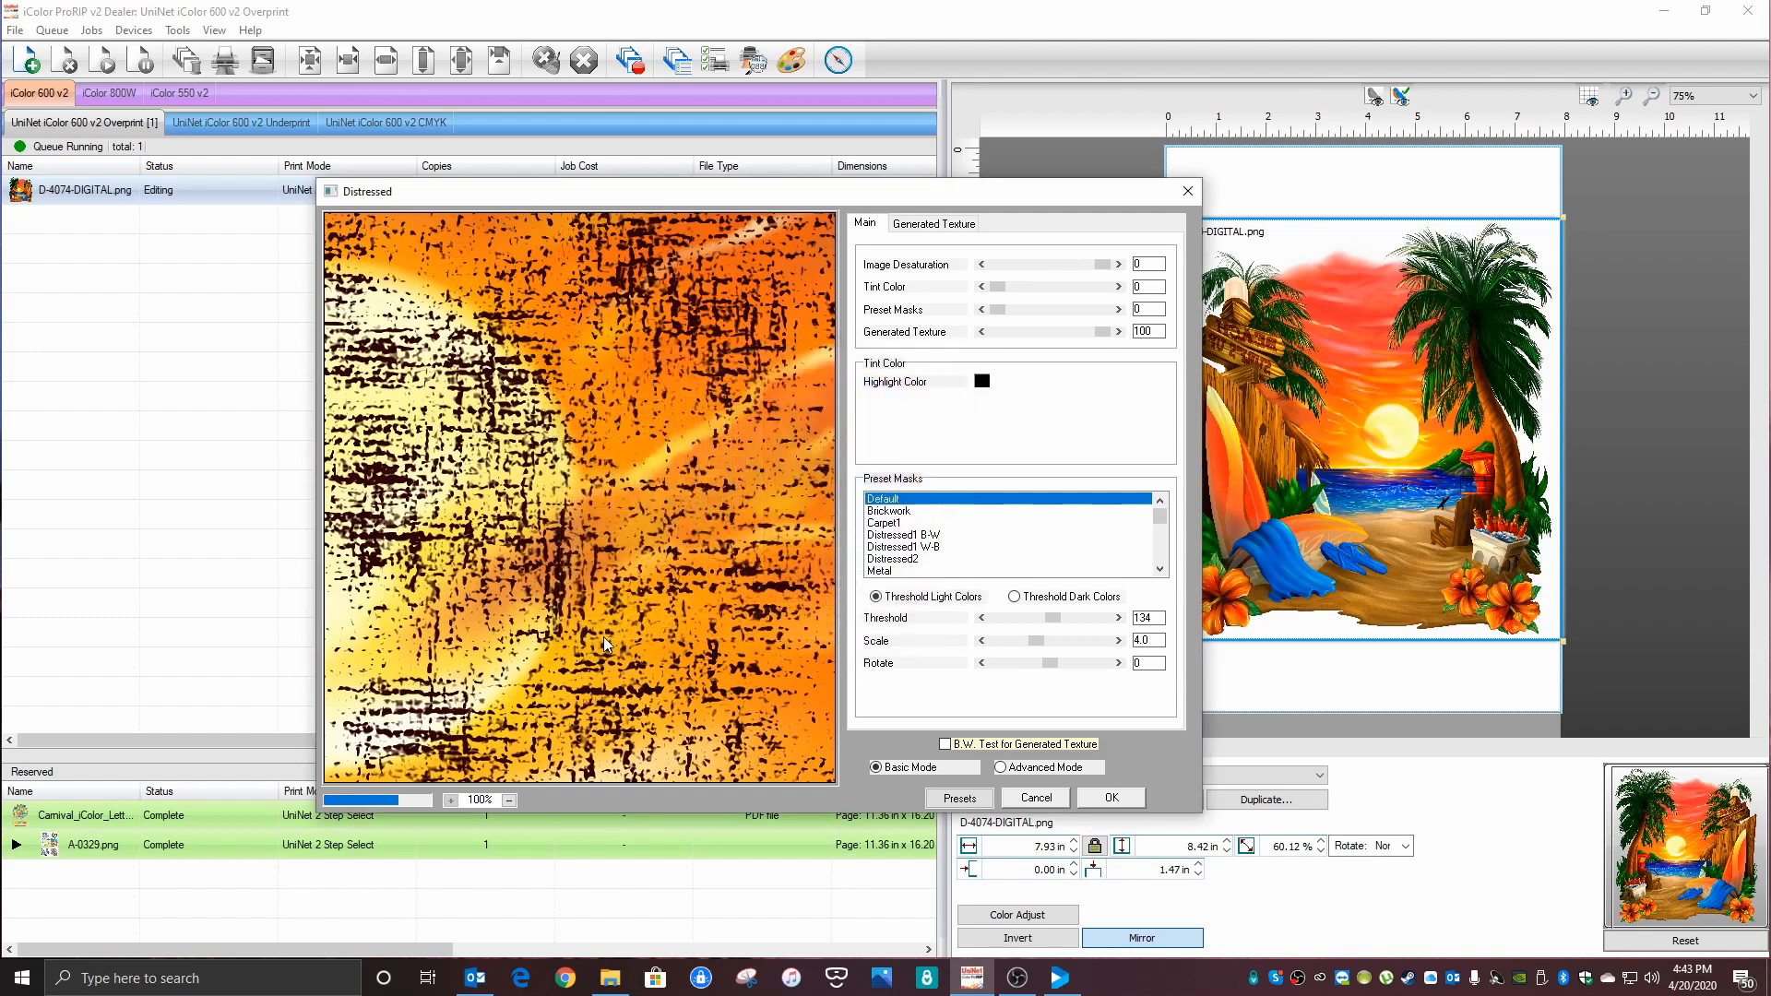
mouse_move(1007, 332)
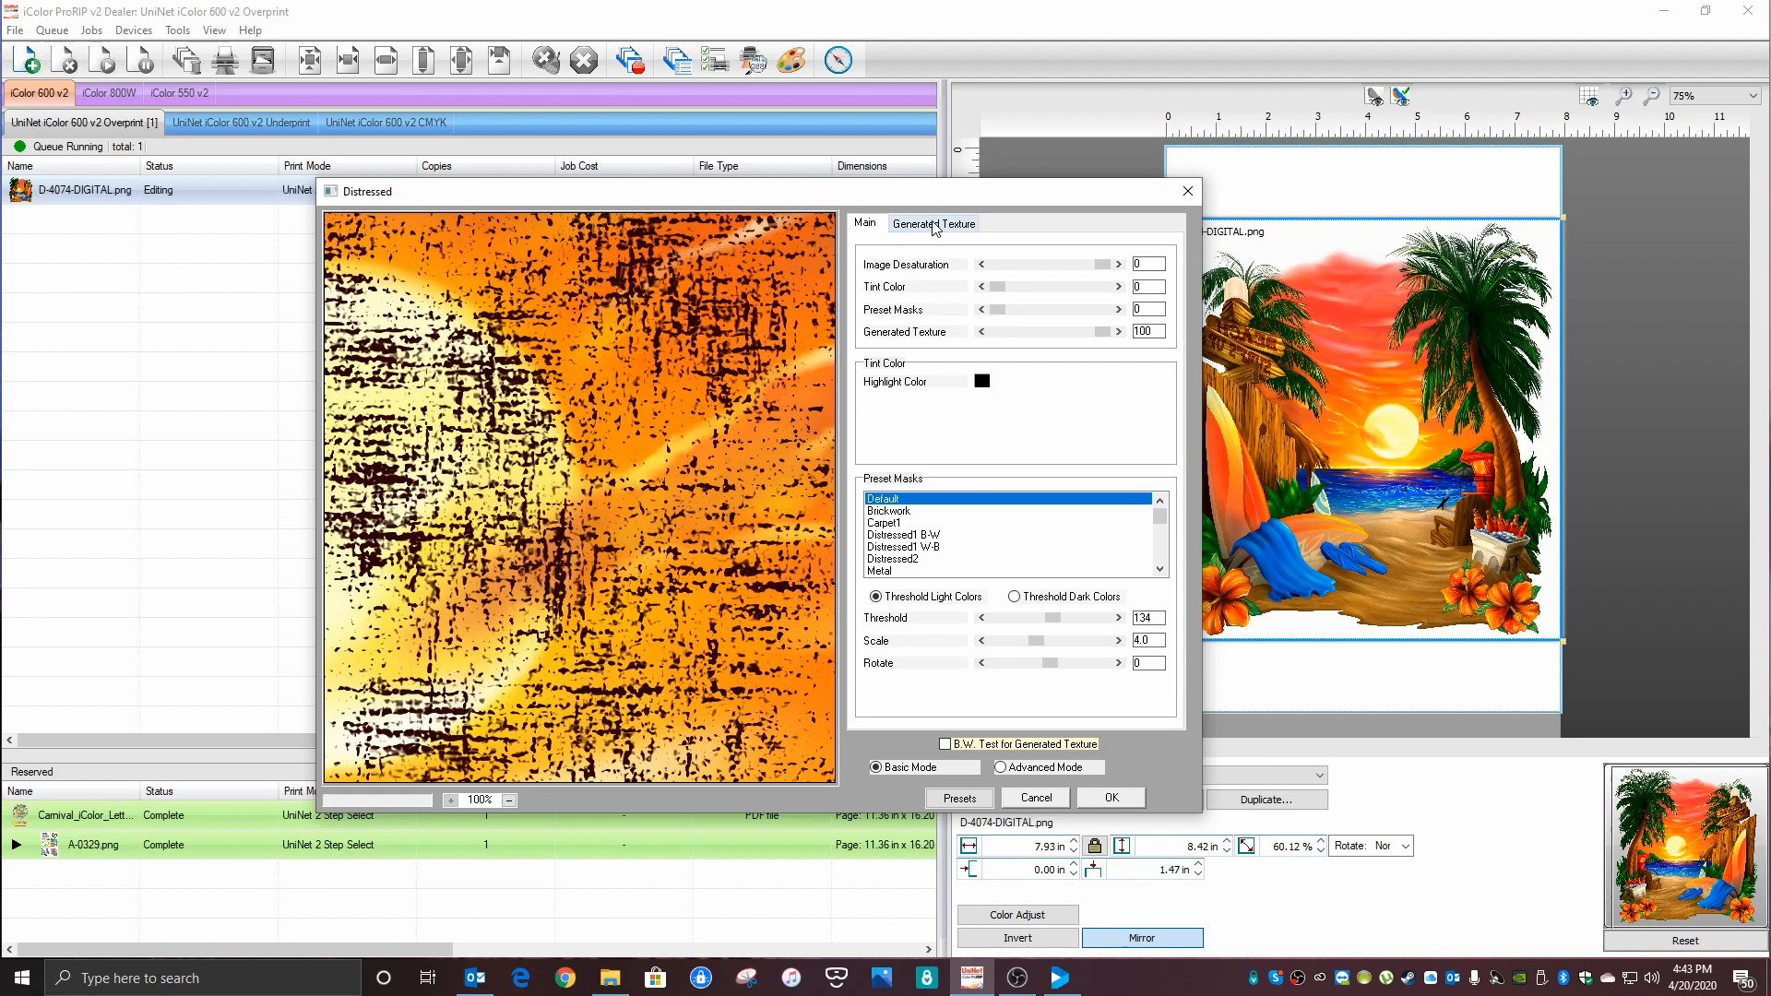
Step: Make the generated texture colour black and zoom the preview out to see the whole design
click(933, 223)
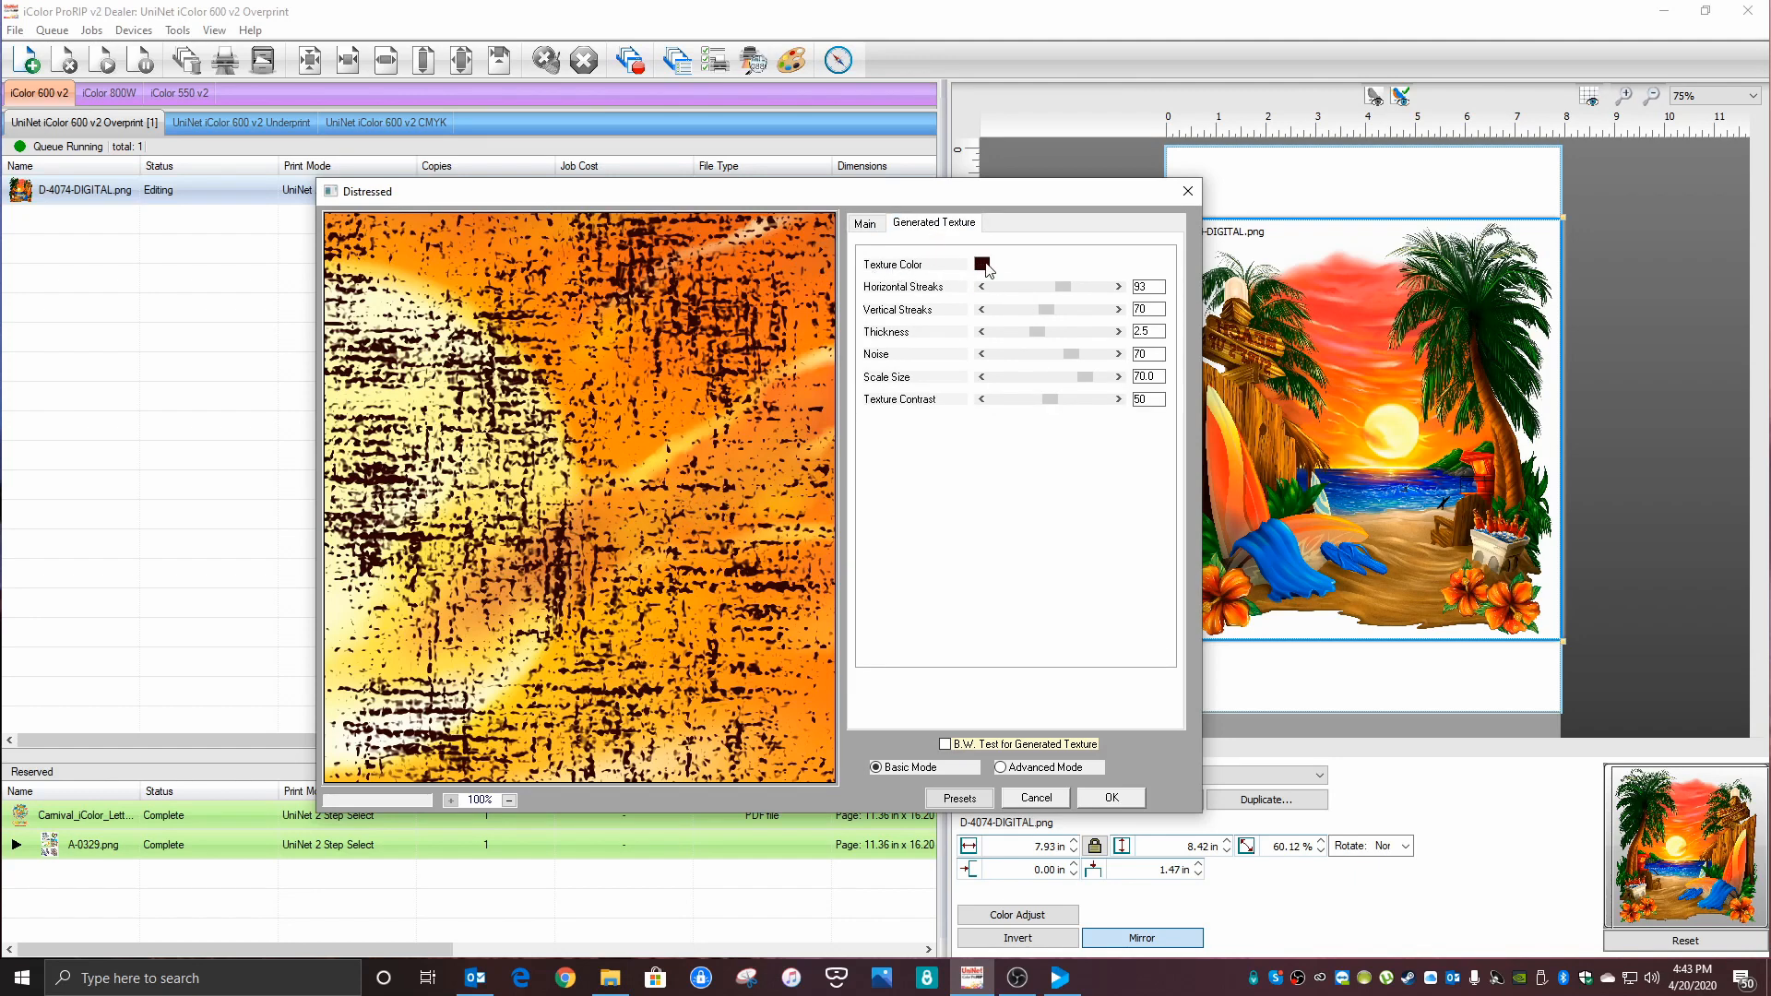
click(980, 264)
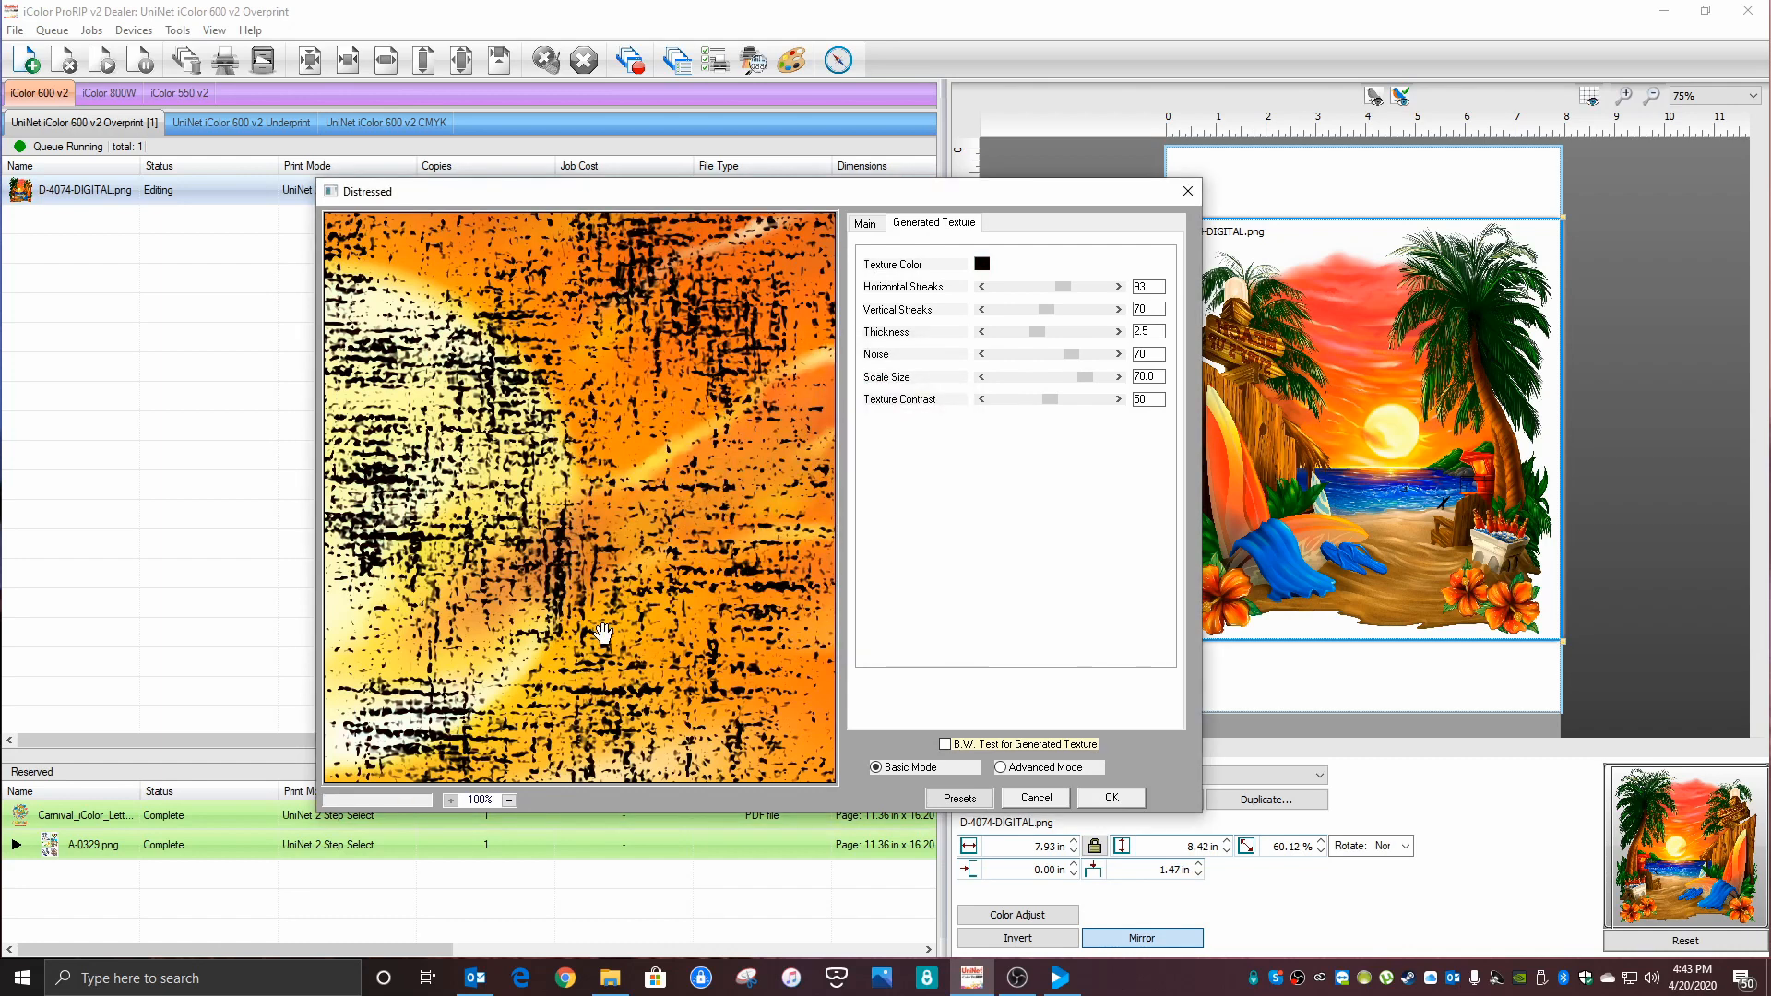
mouse_move(1049, 400)
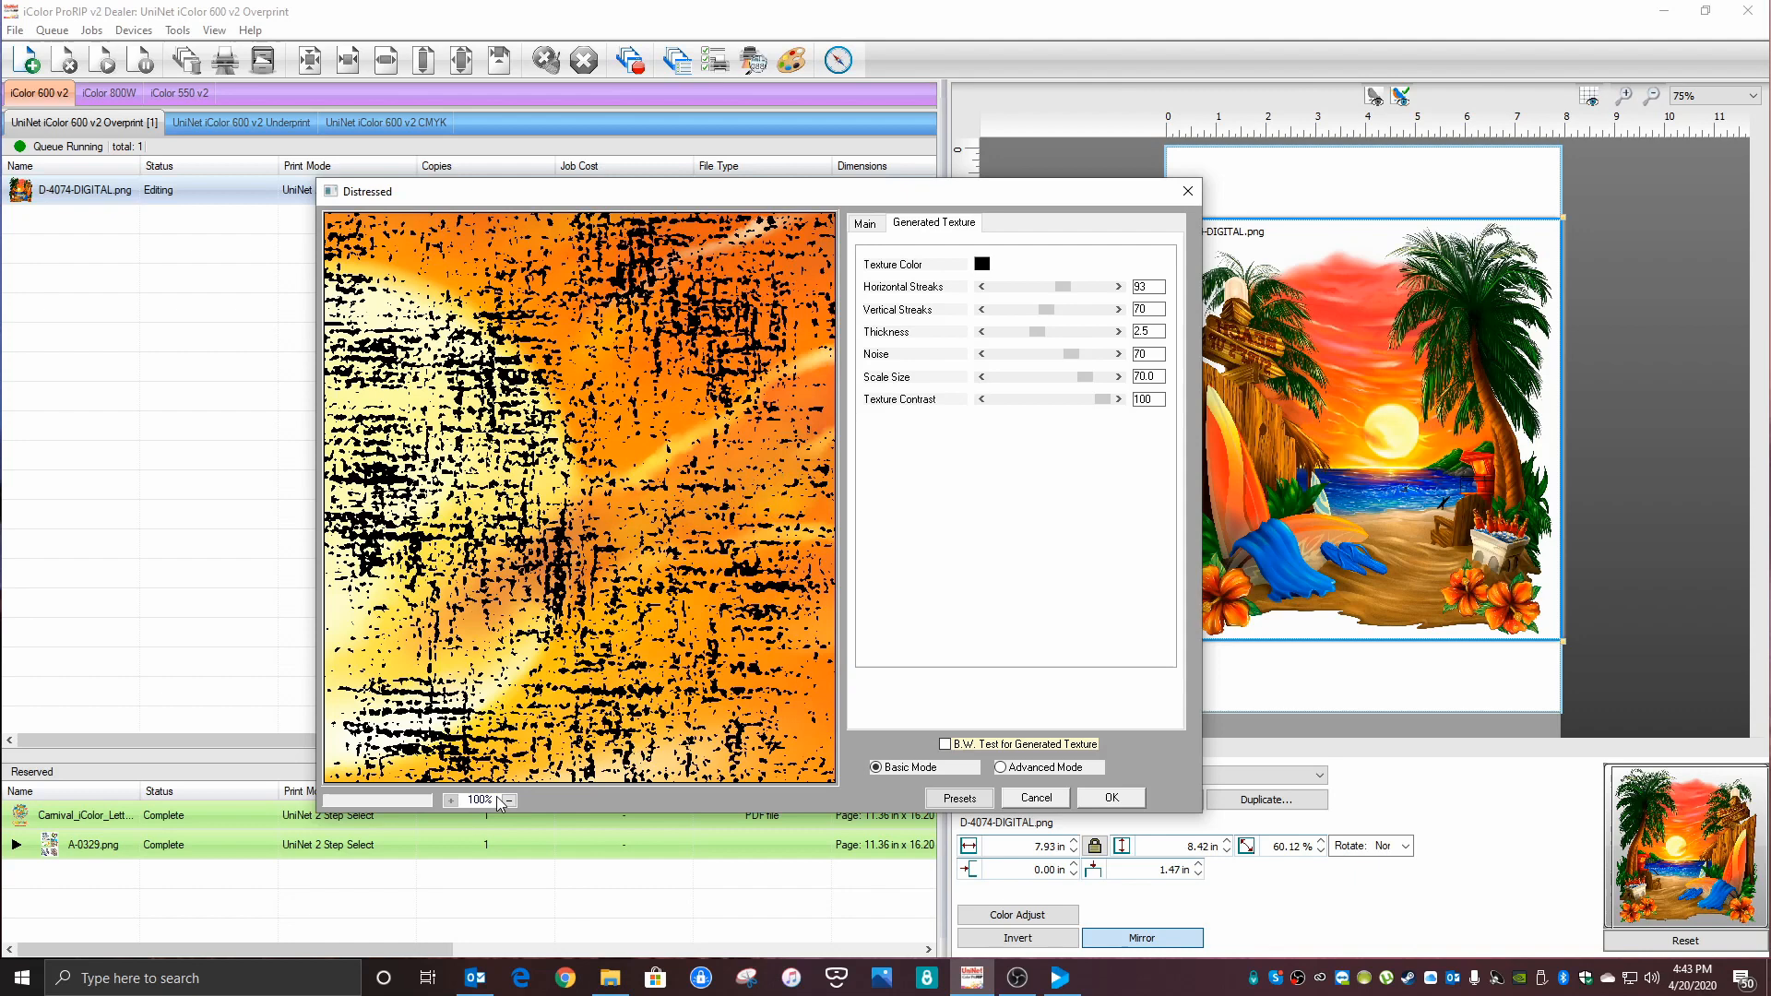
click(509, 802)
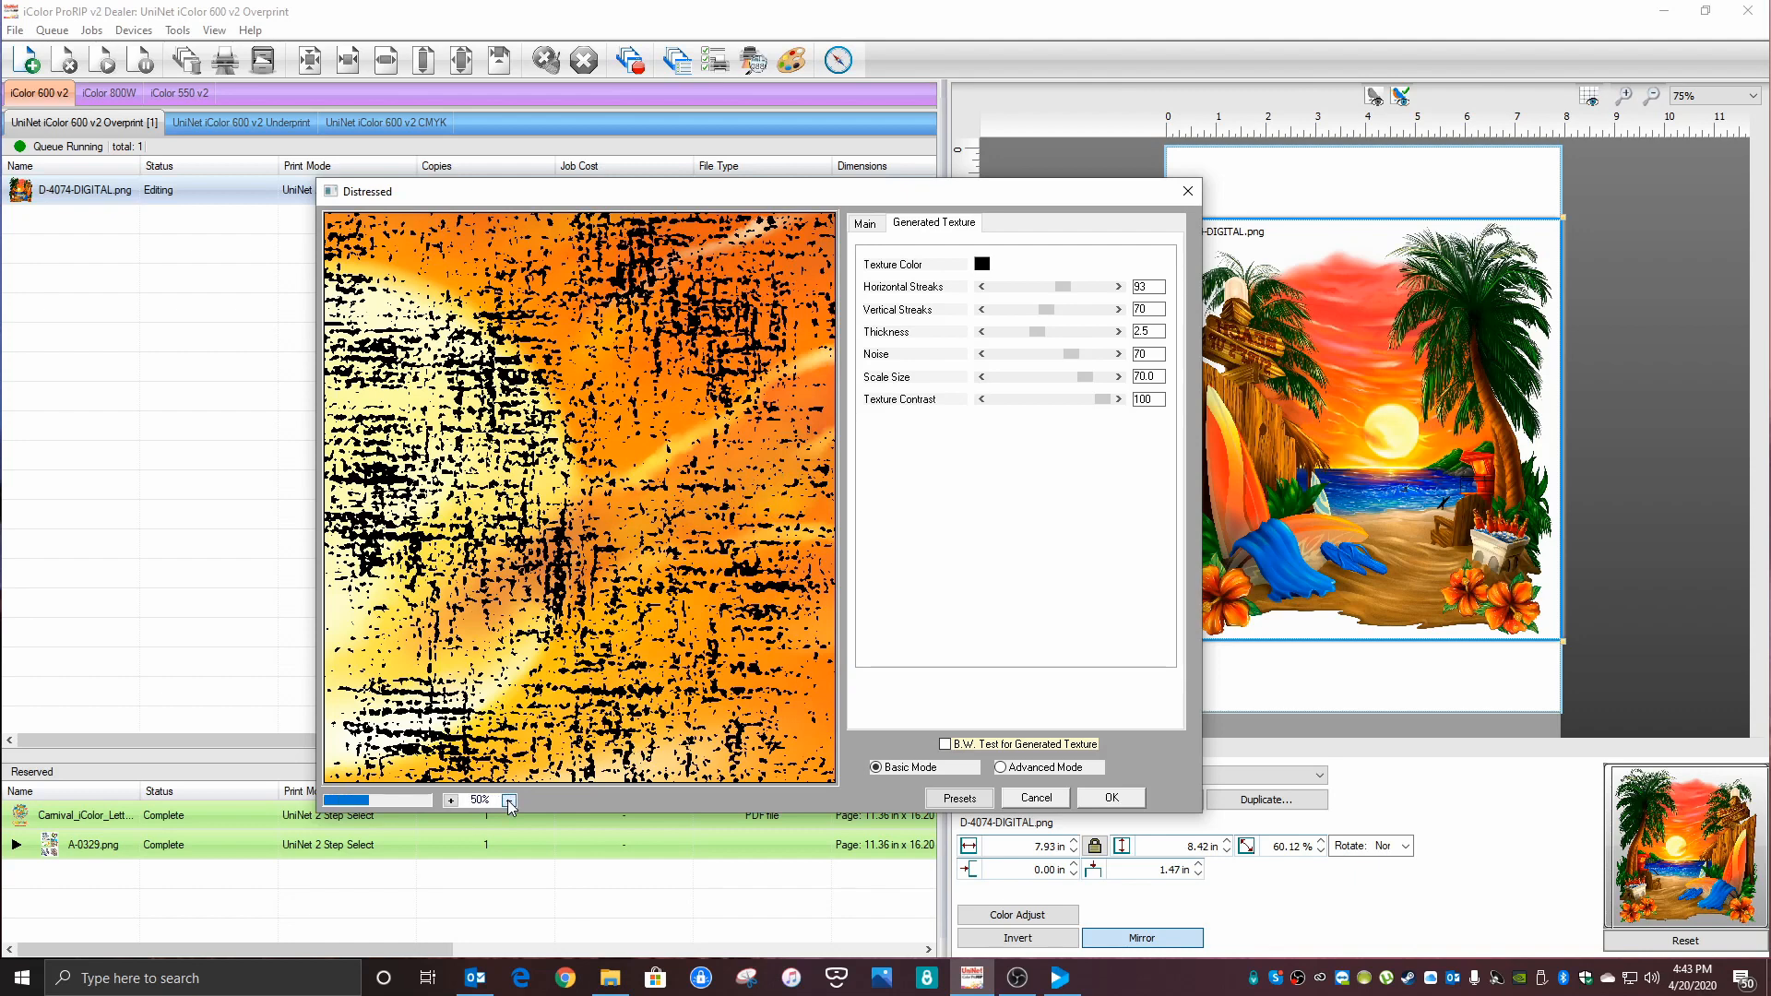
click(510, 802)
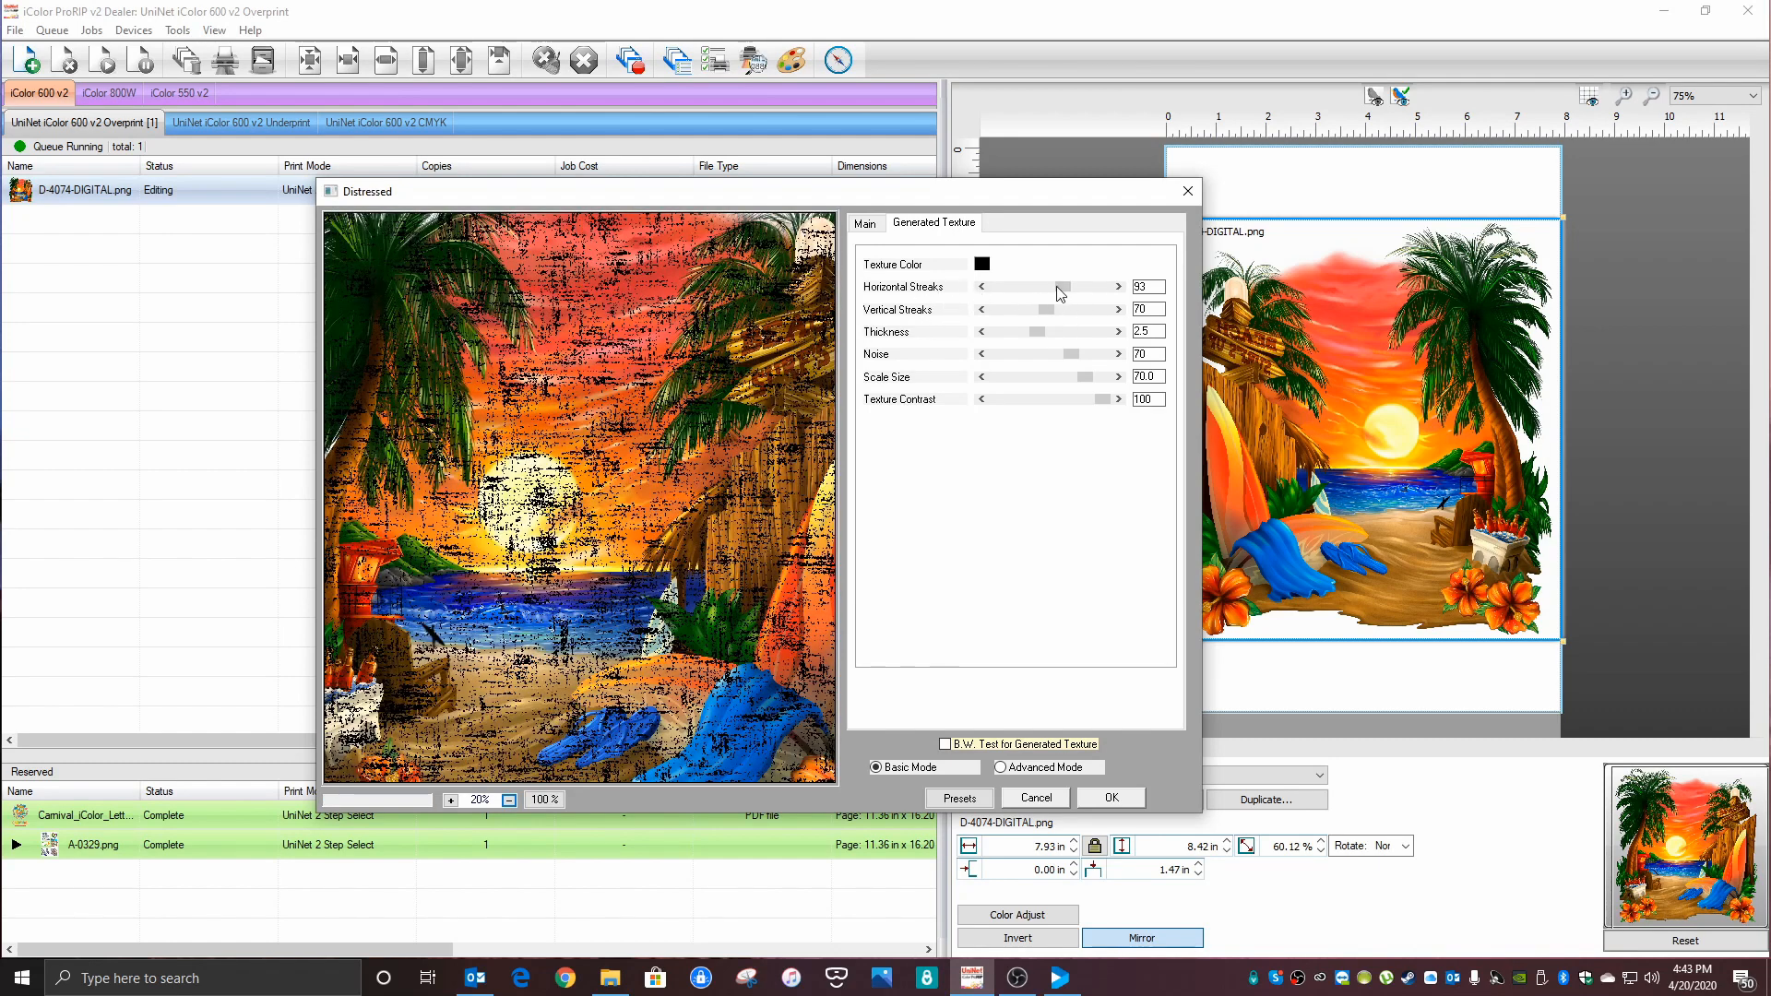
mouse_move(1054, 324)
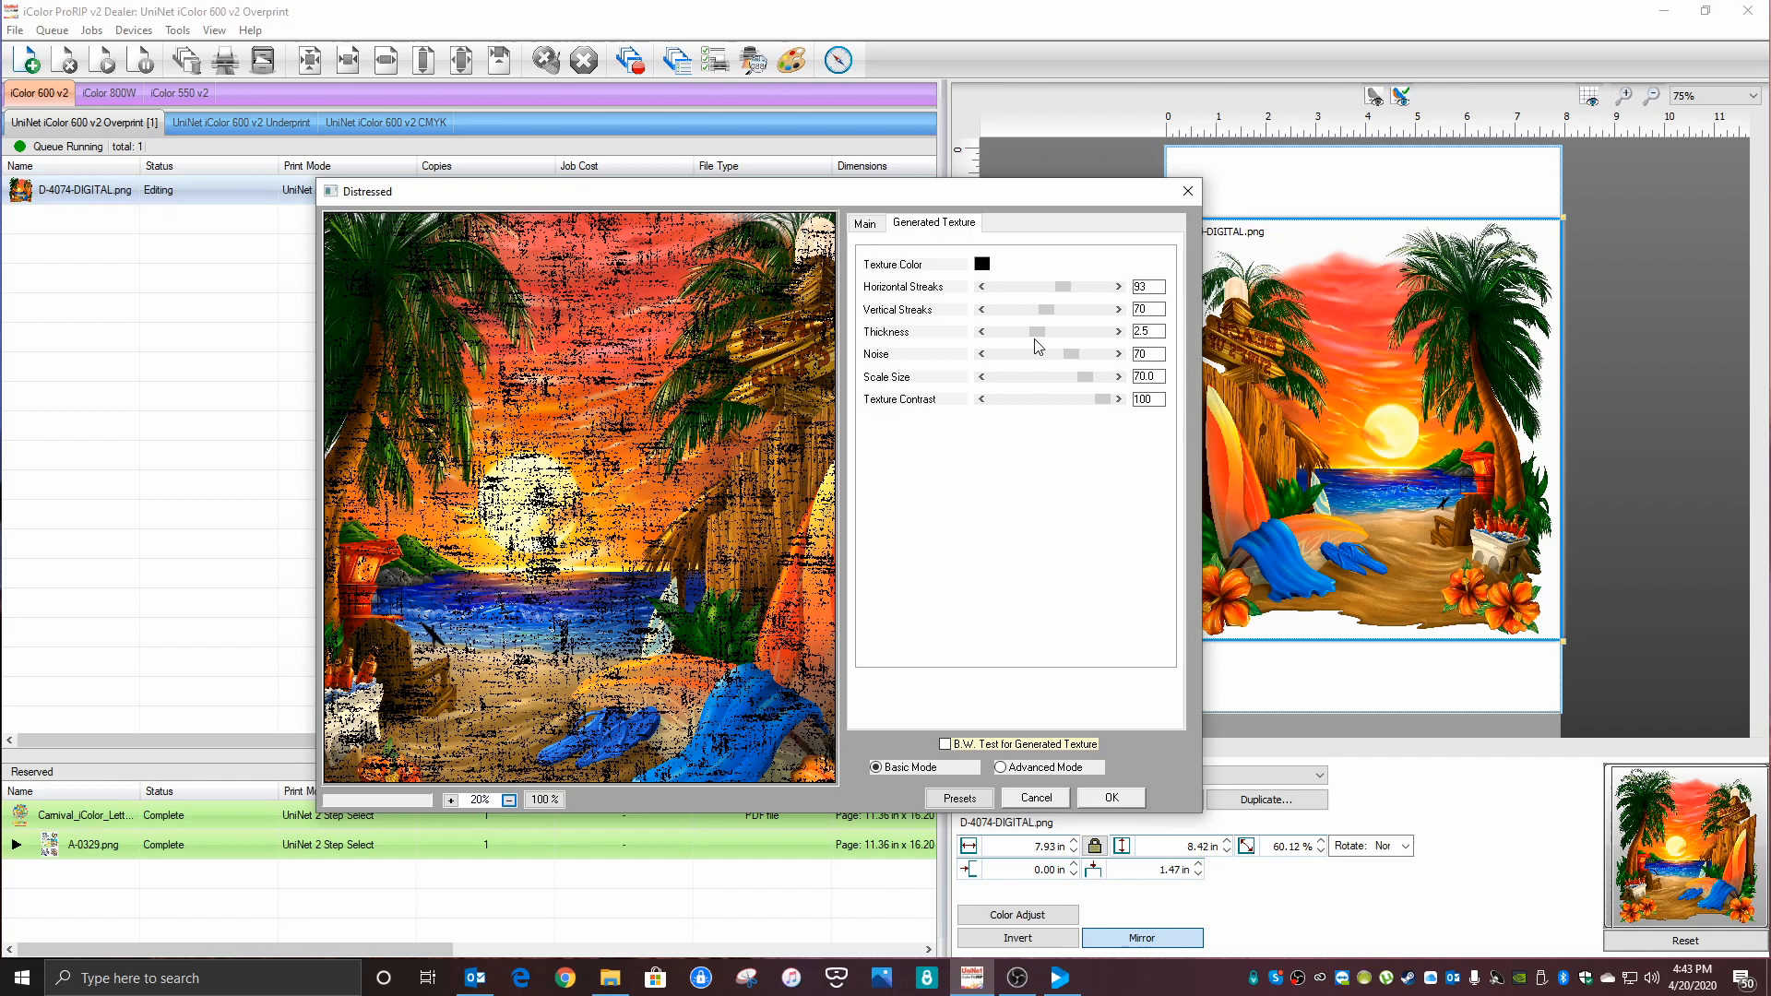
mouse_move(959, 415)
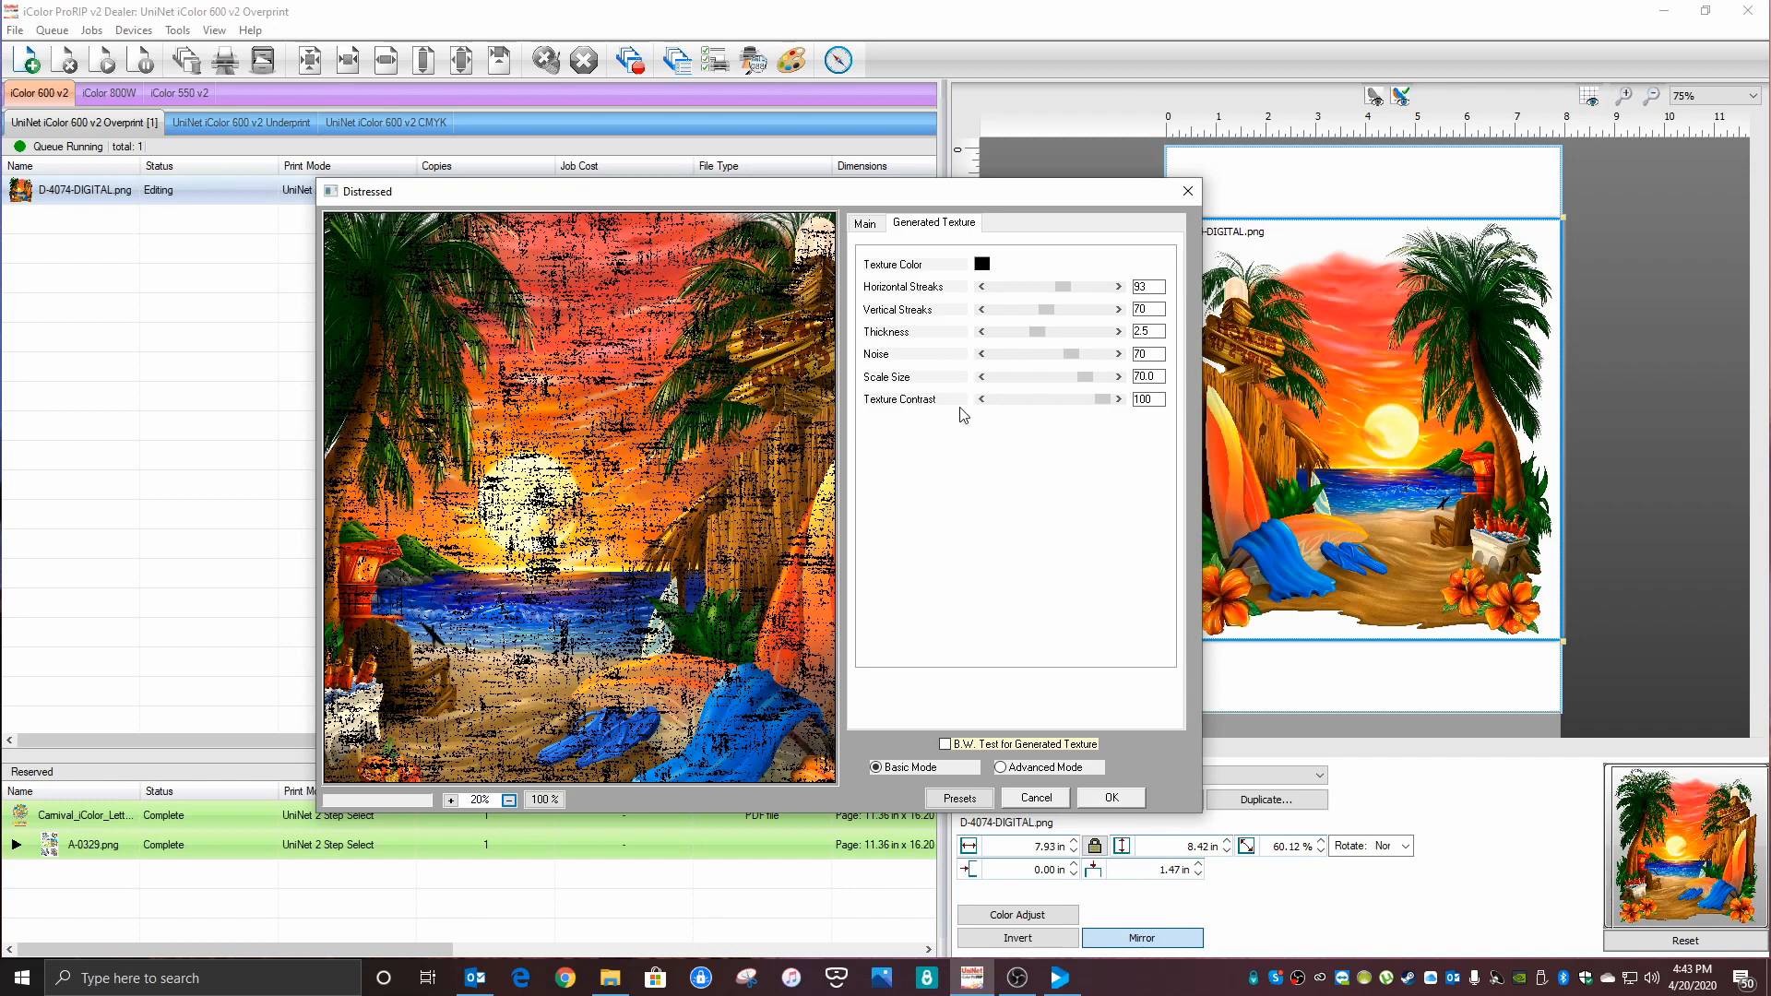
mouse_move(956, 430)
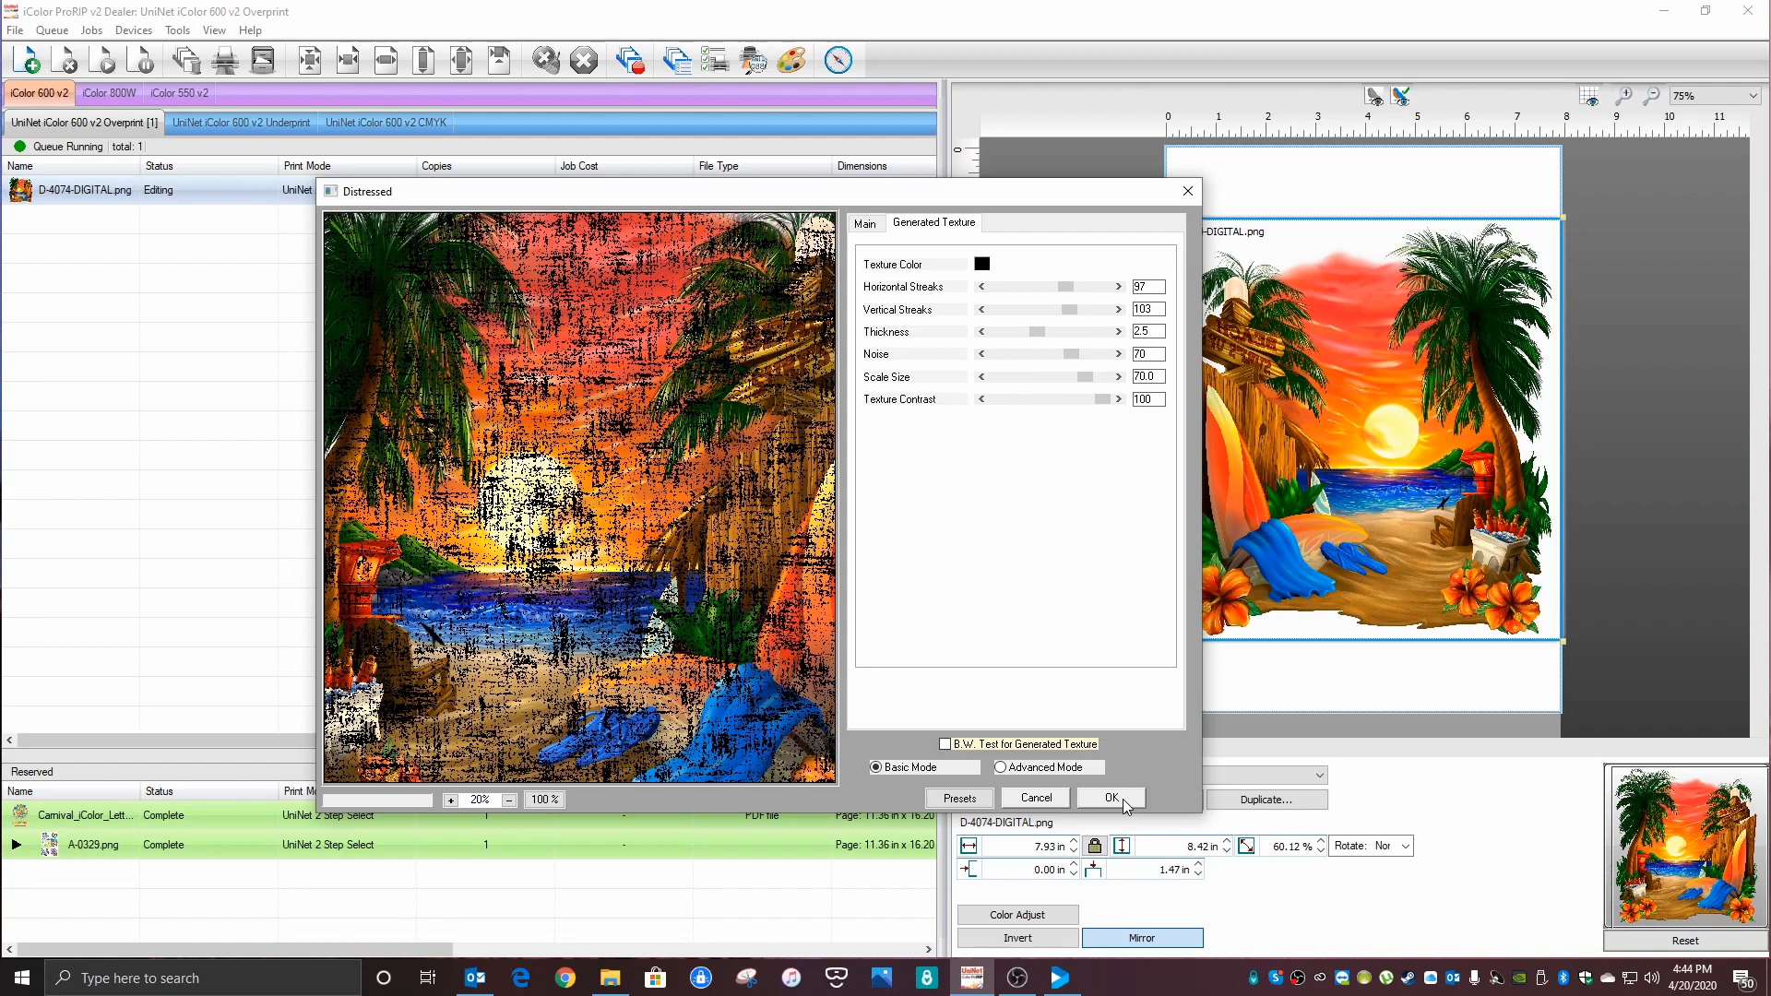
Step: Confirm the Distressed dialog so the black scratchy texture is applied to the job
click(1109, 797)
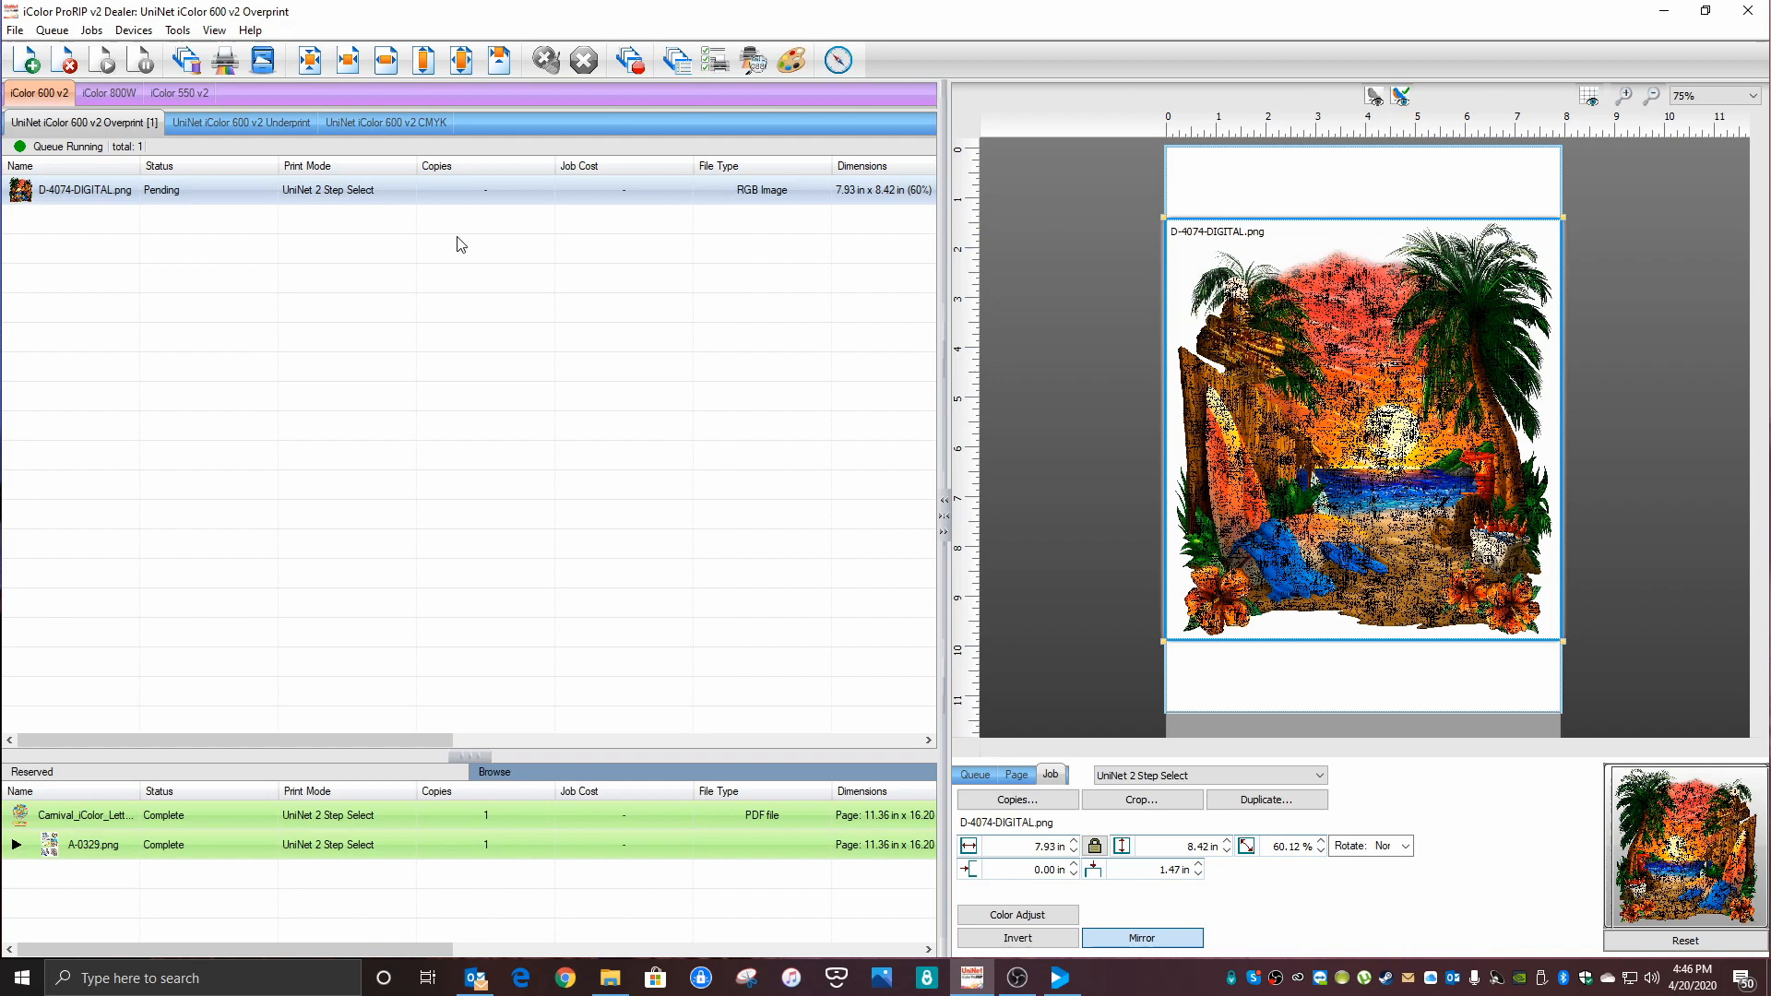
Step: Run KnockMeBlackOut with Transparent selected so the black areas become transparent gaps
click(90, 30)
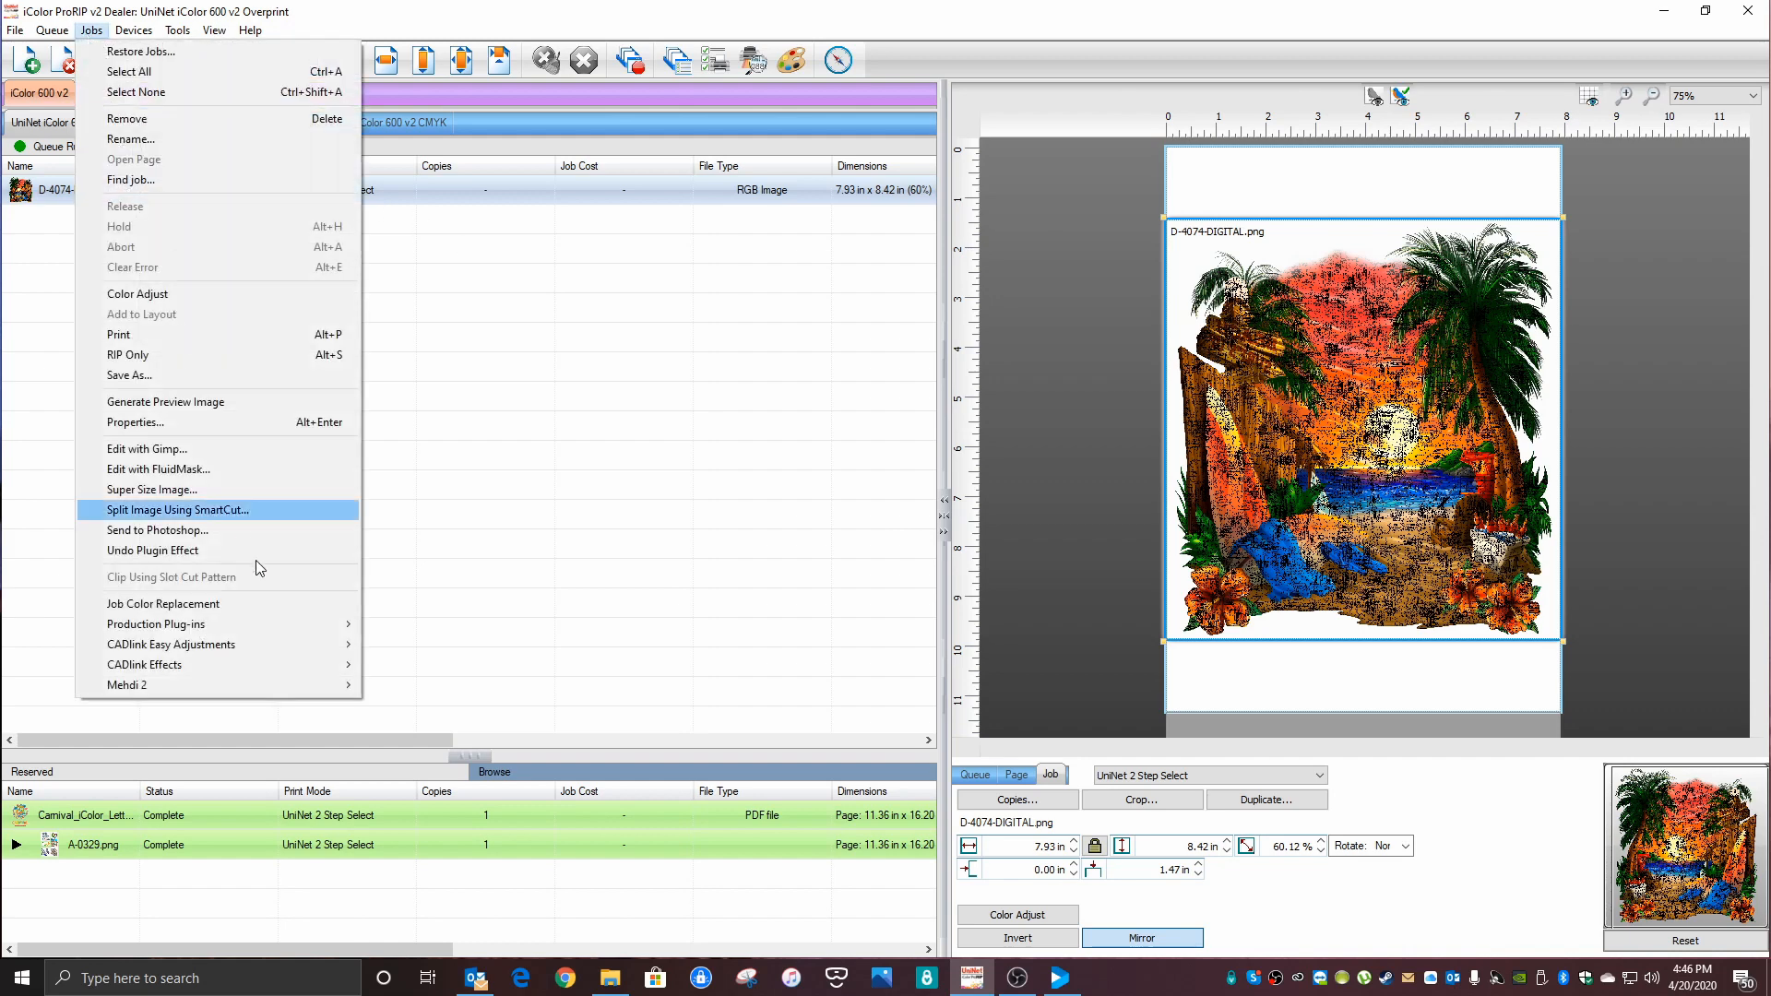
click(177, 509)
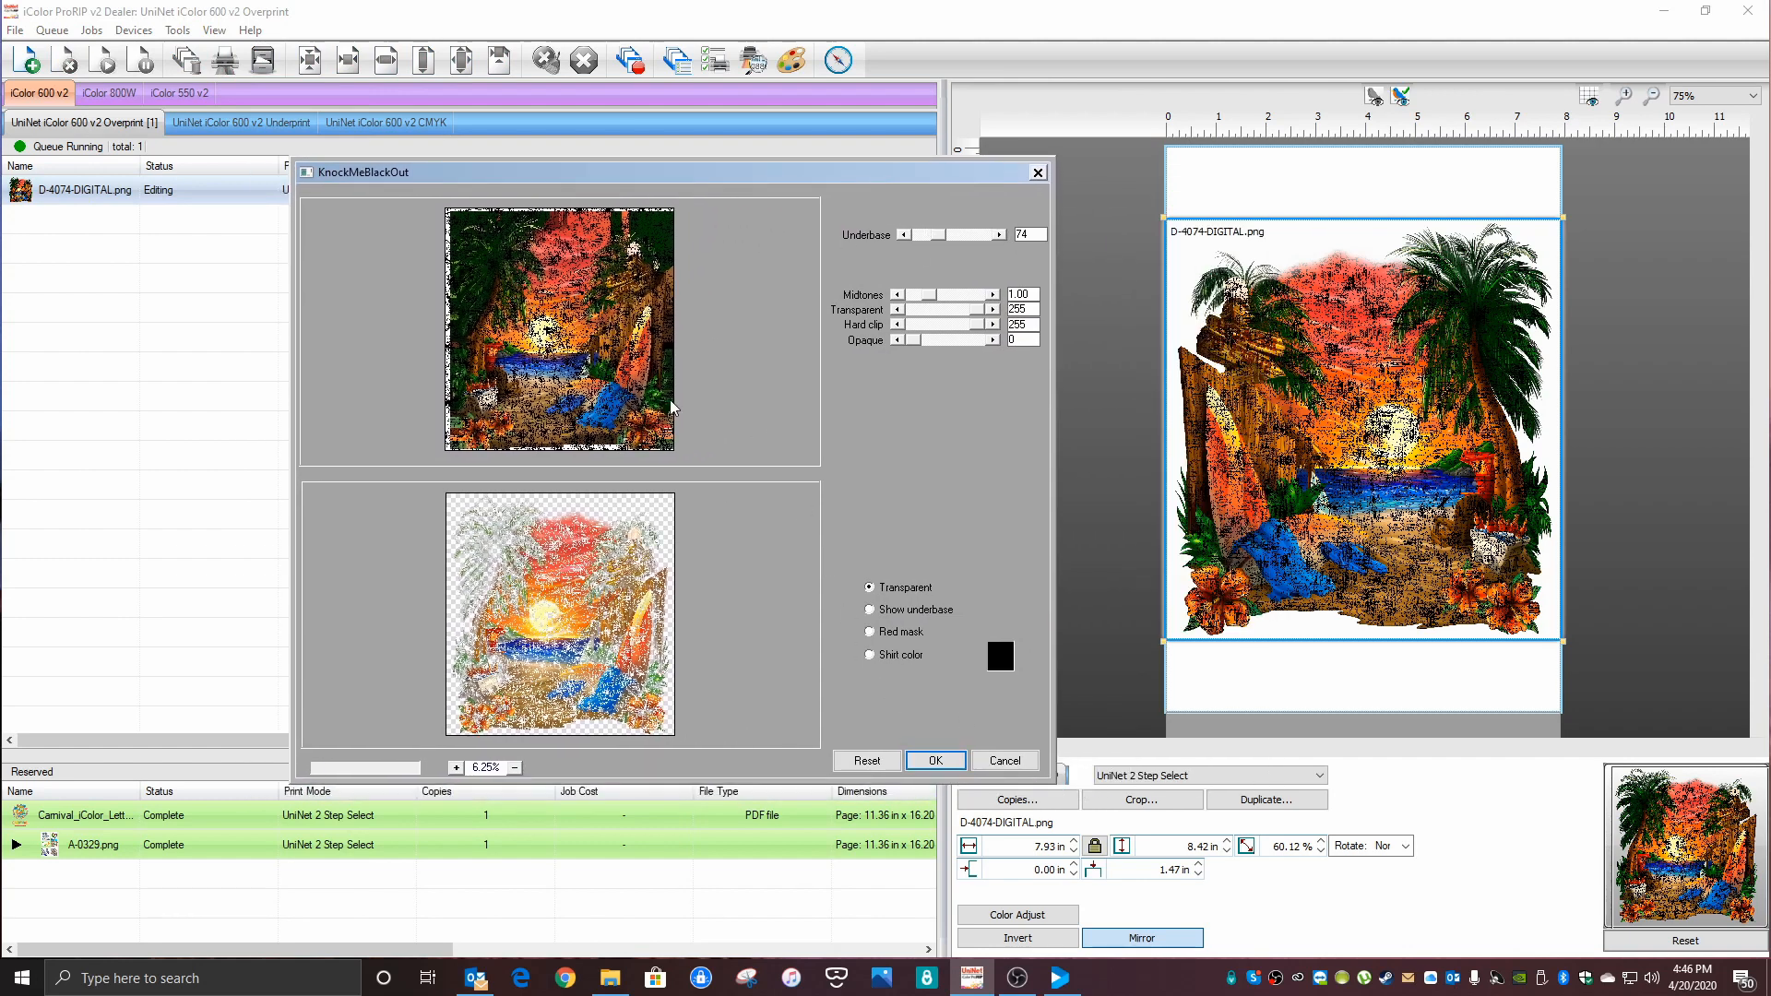
click(933, 759)
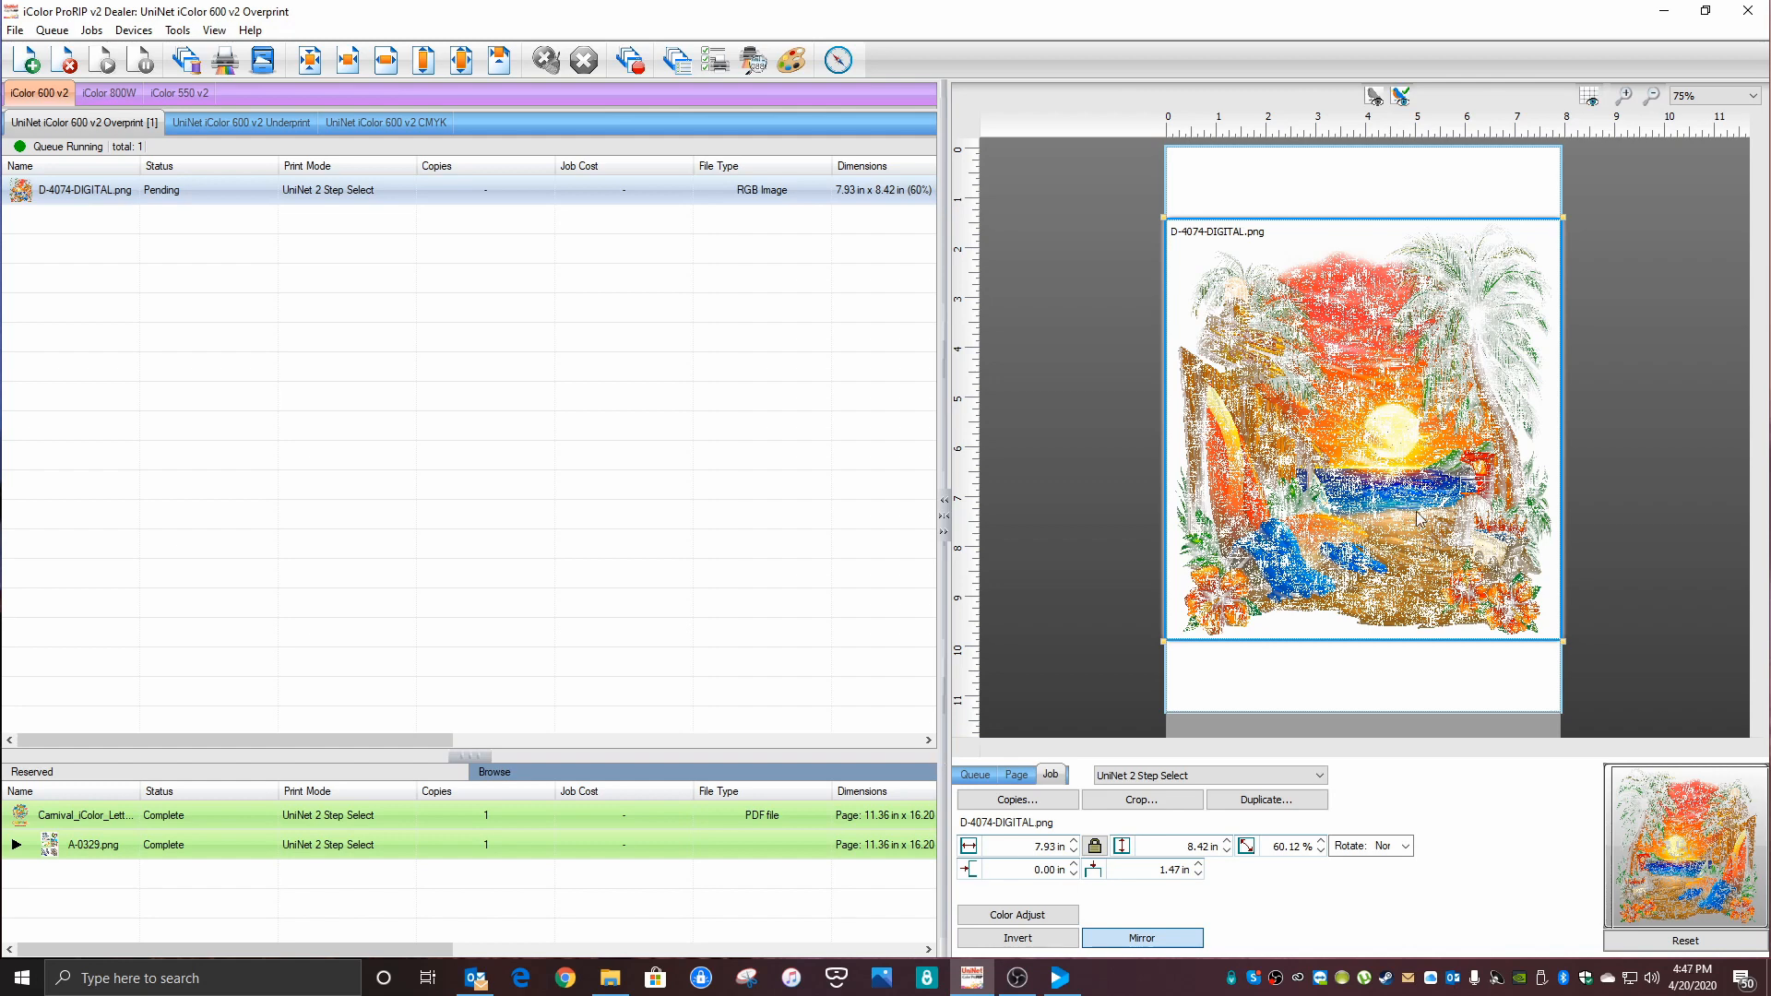
mouse_move(1606, 657)
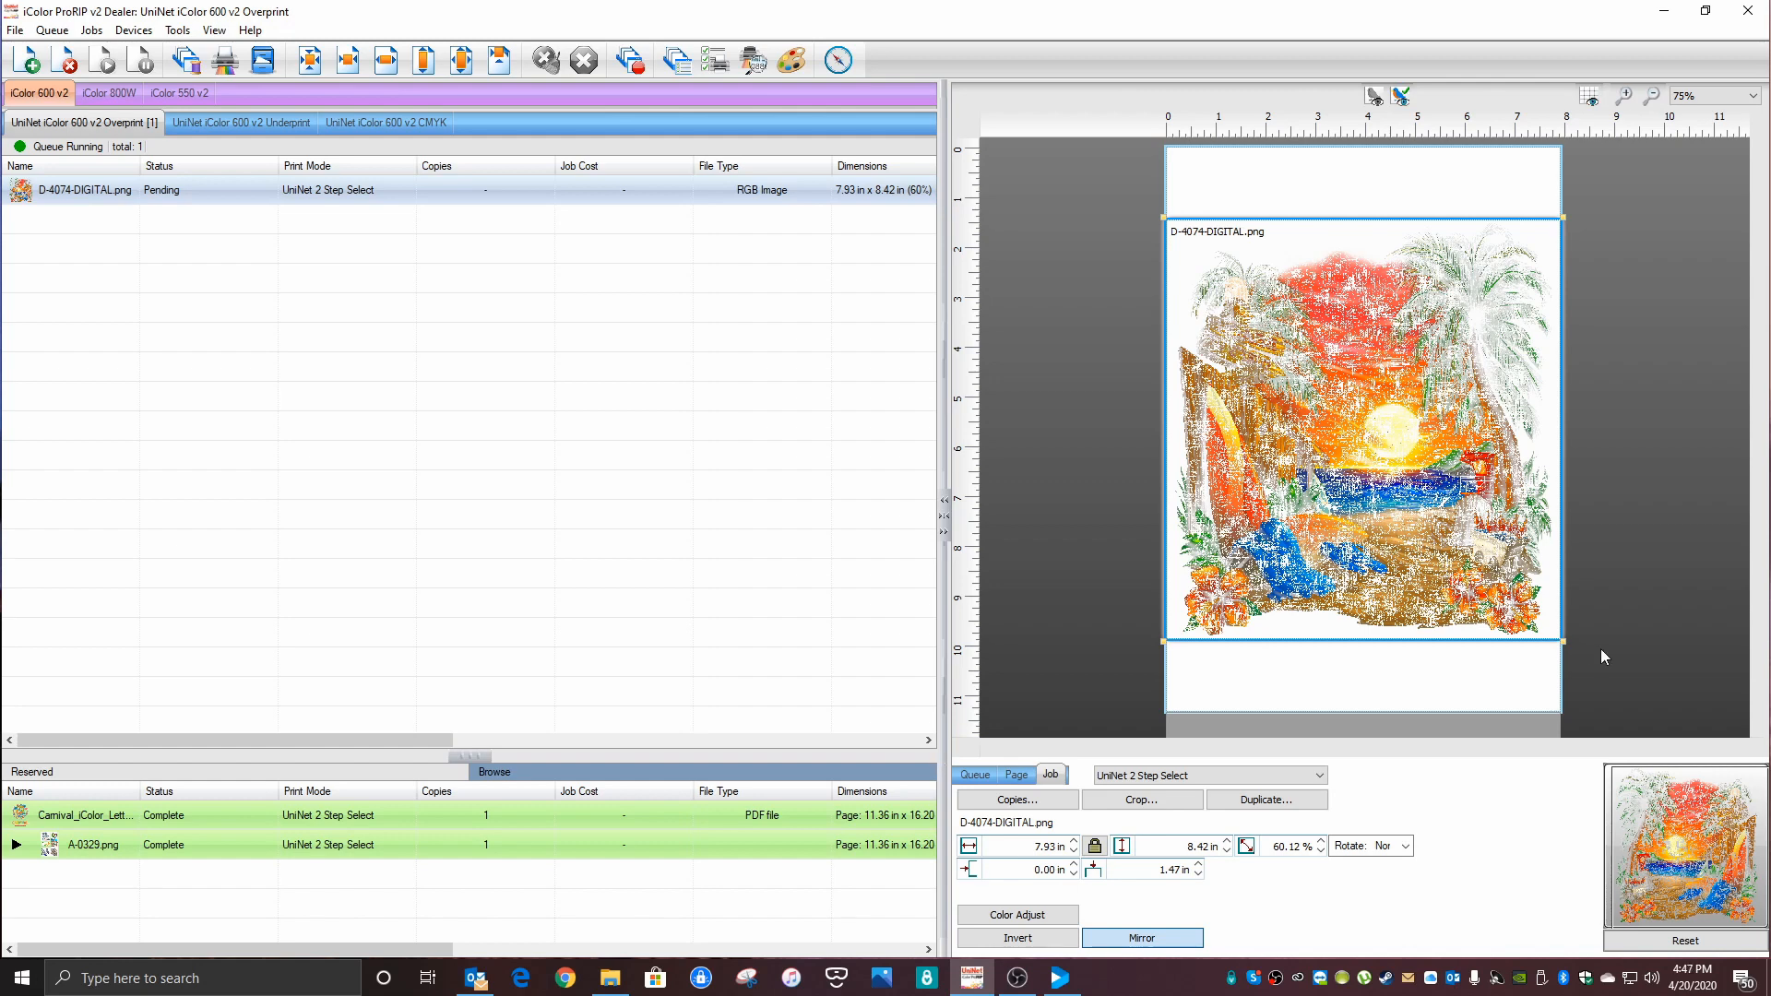